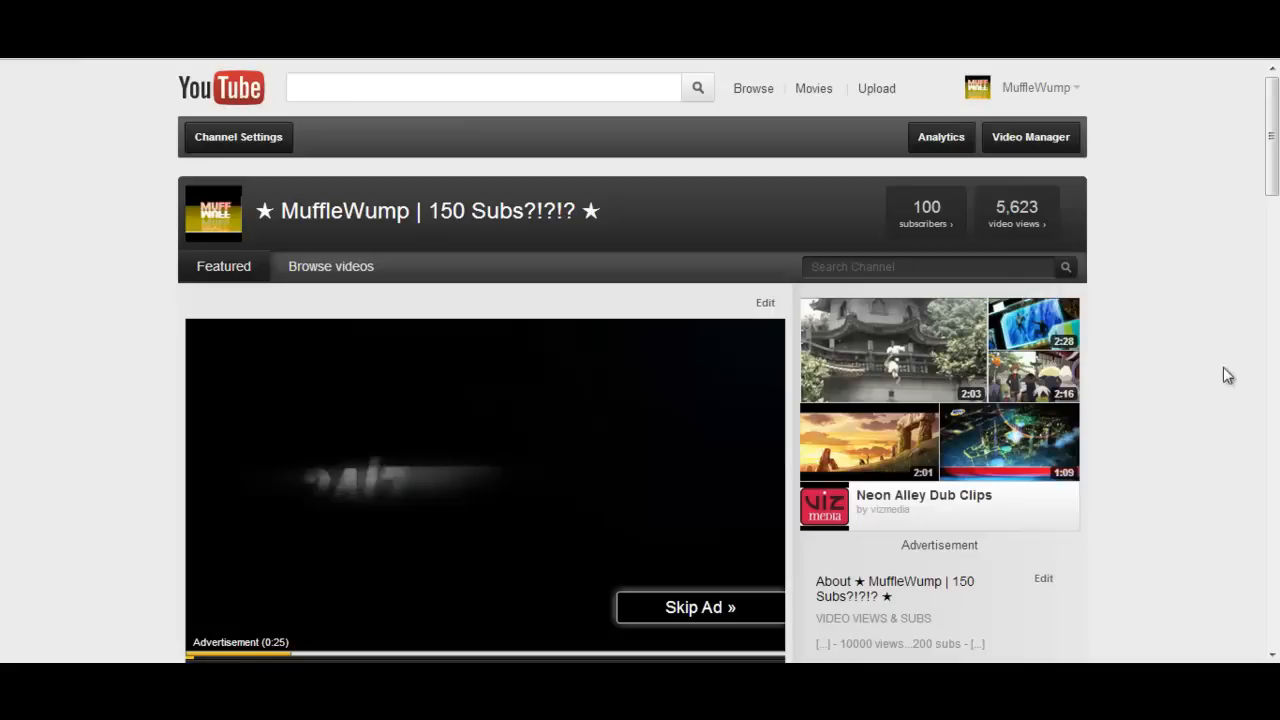
mouse_move(1228, 336)
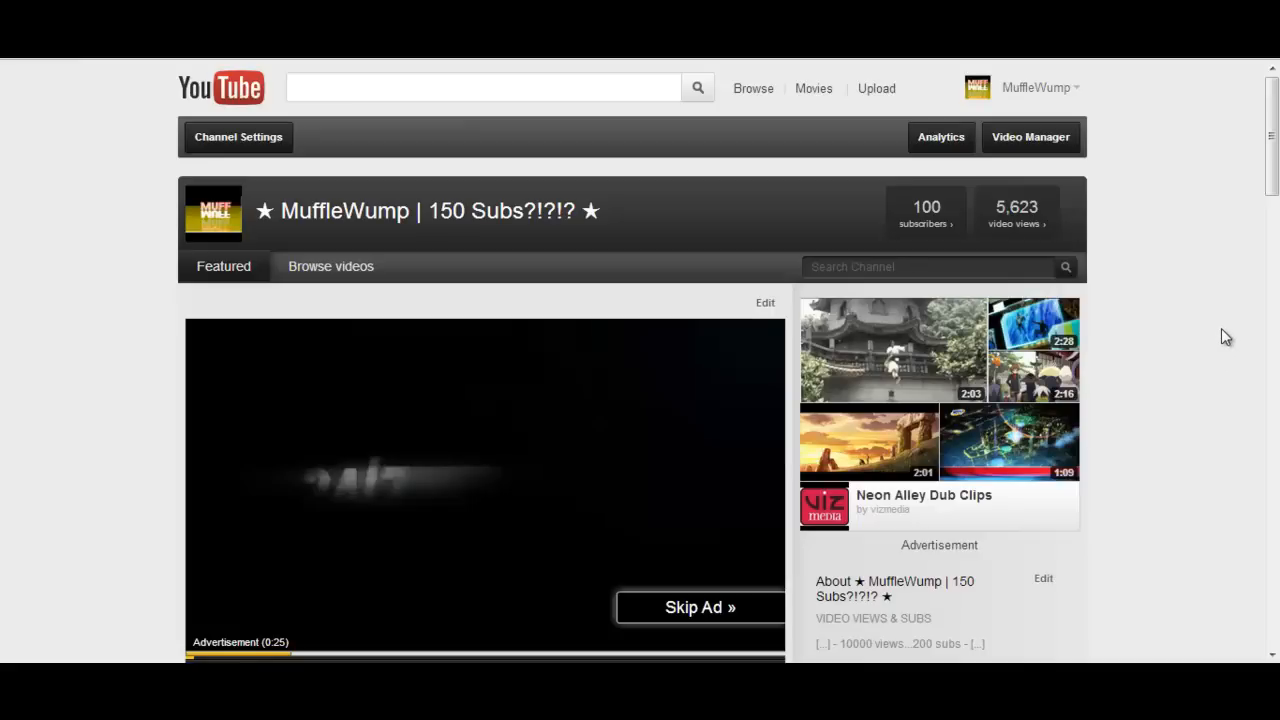
mouse_move(1172, 412)
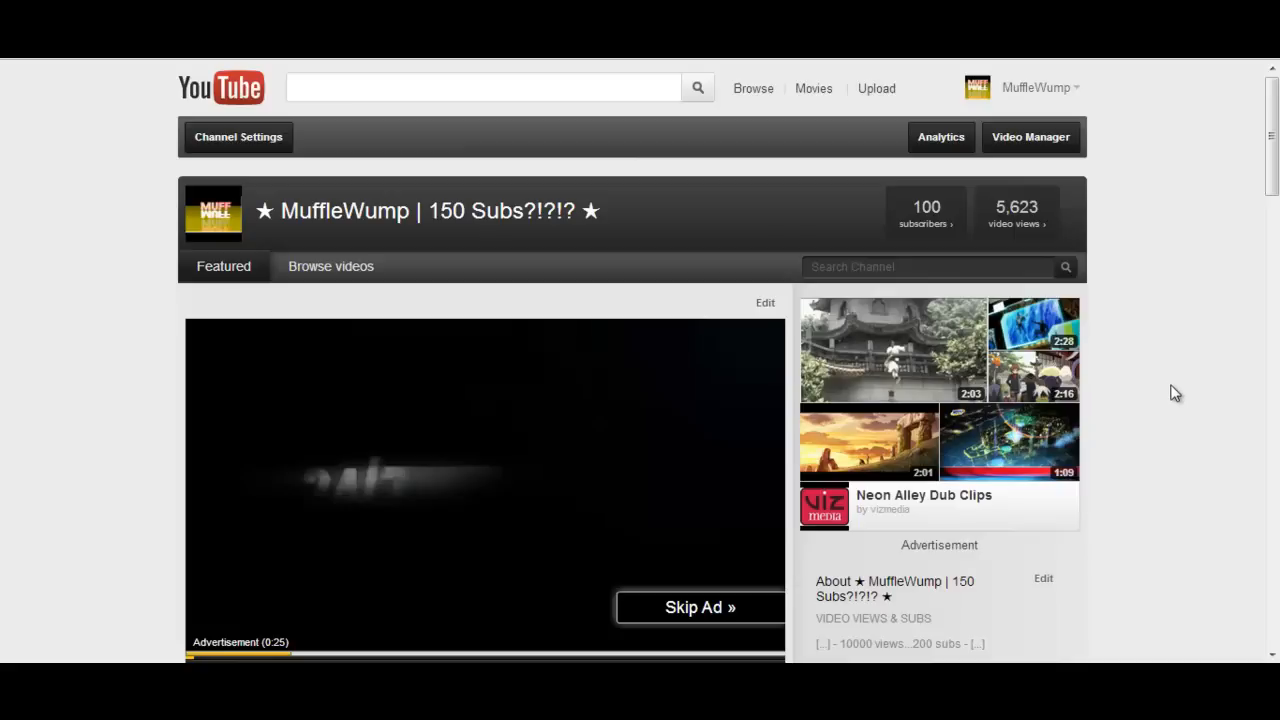
mouse_move(1170, 404)
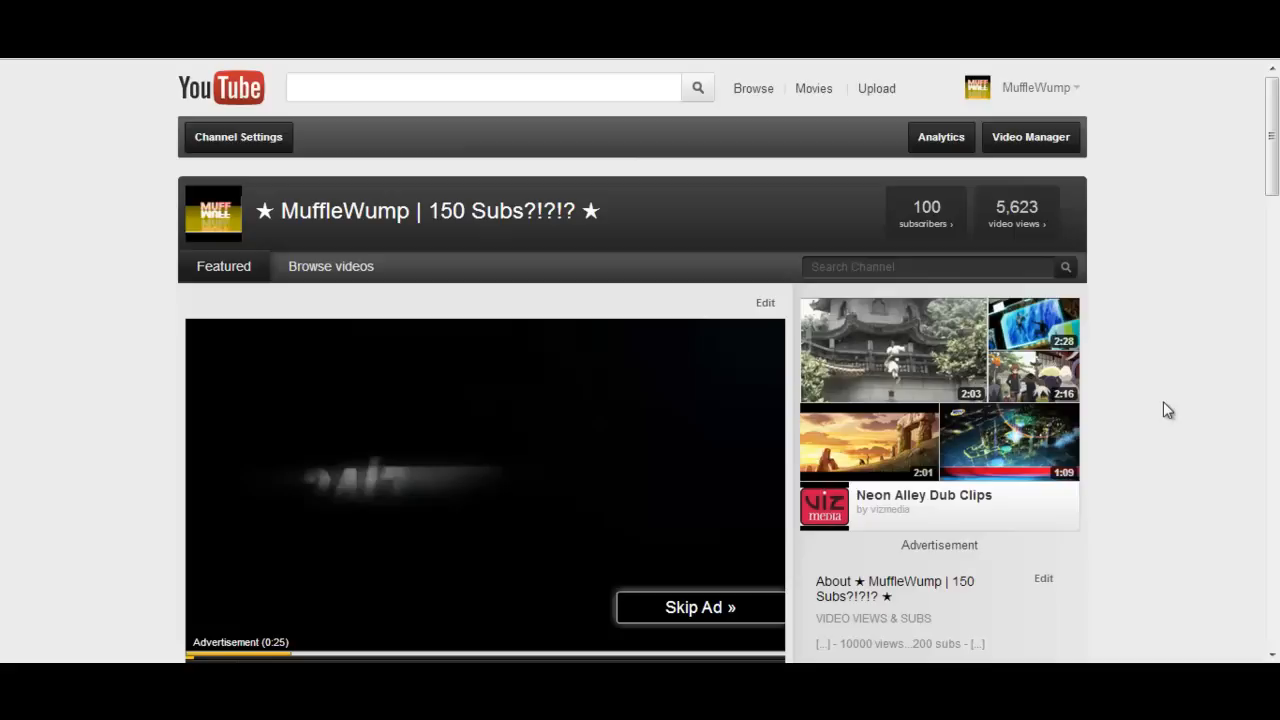
mouse_move(1164, 418)
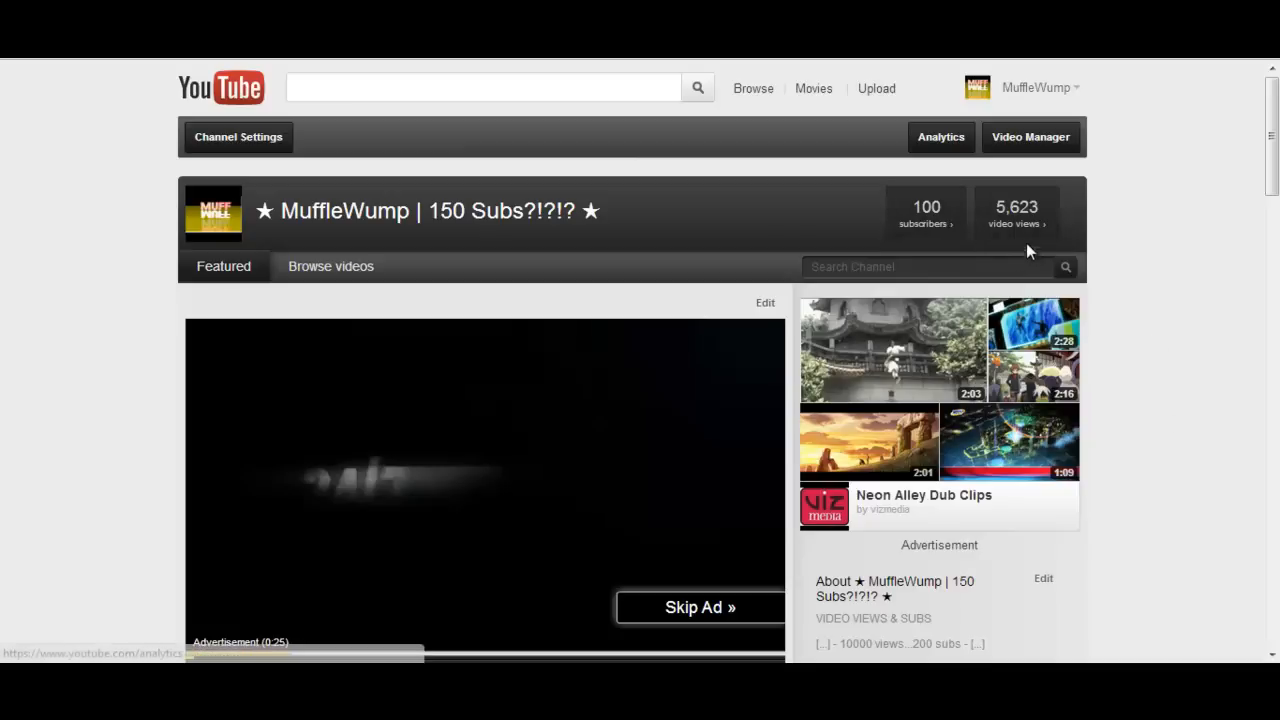
mouse_move(904, 176)
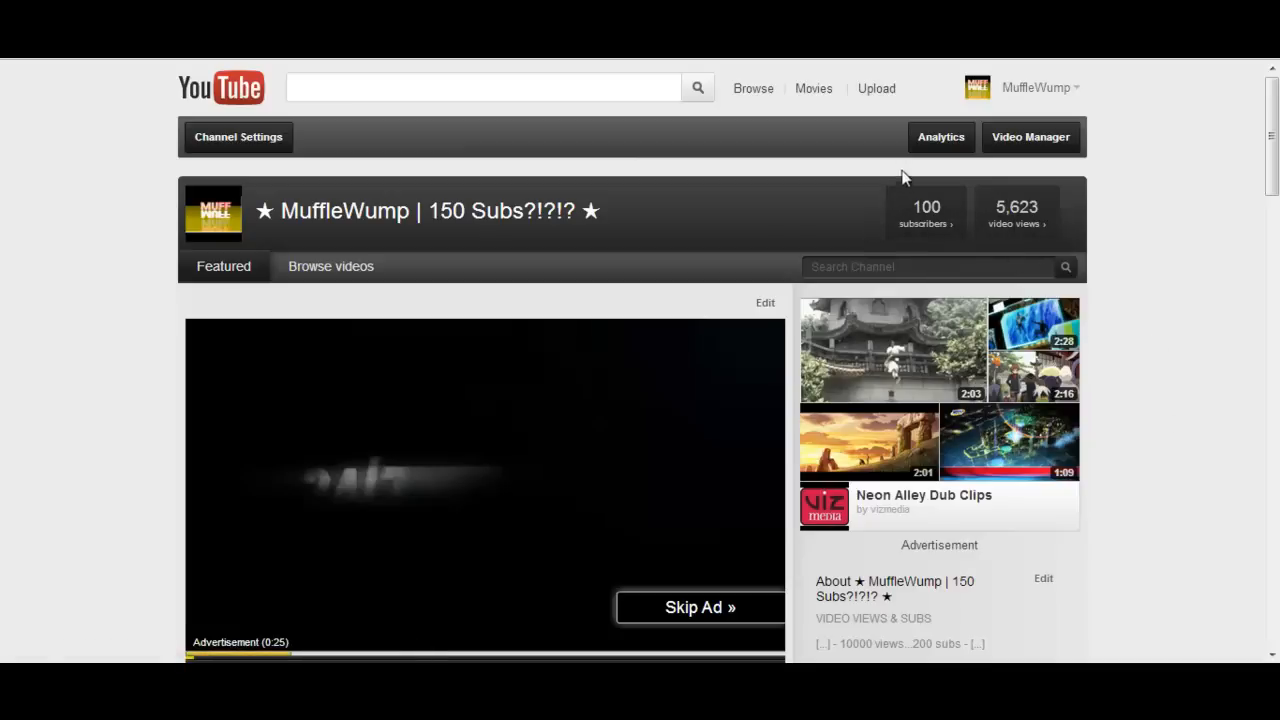
mouse_move(926, 224)
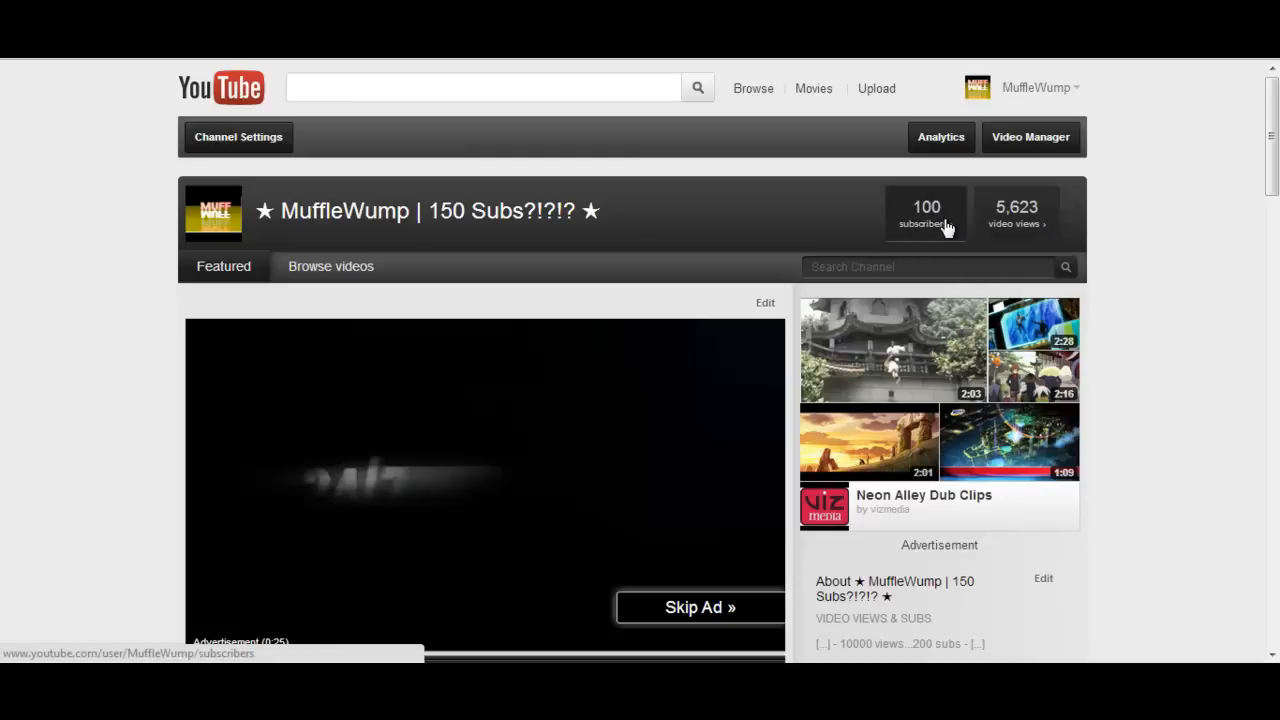
mouse_move(948, 228)
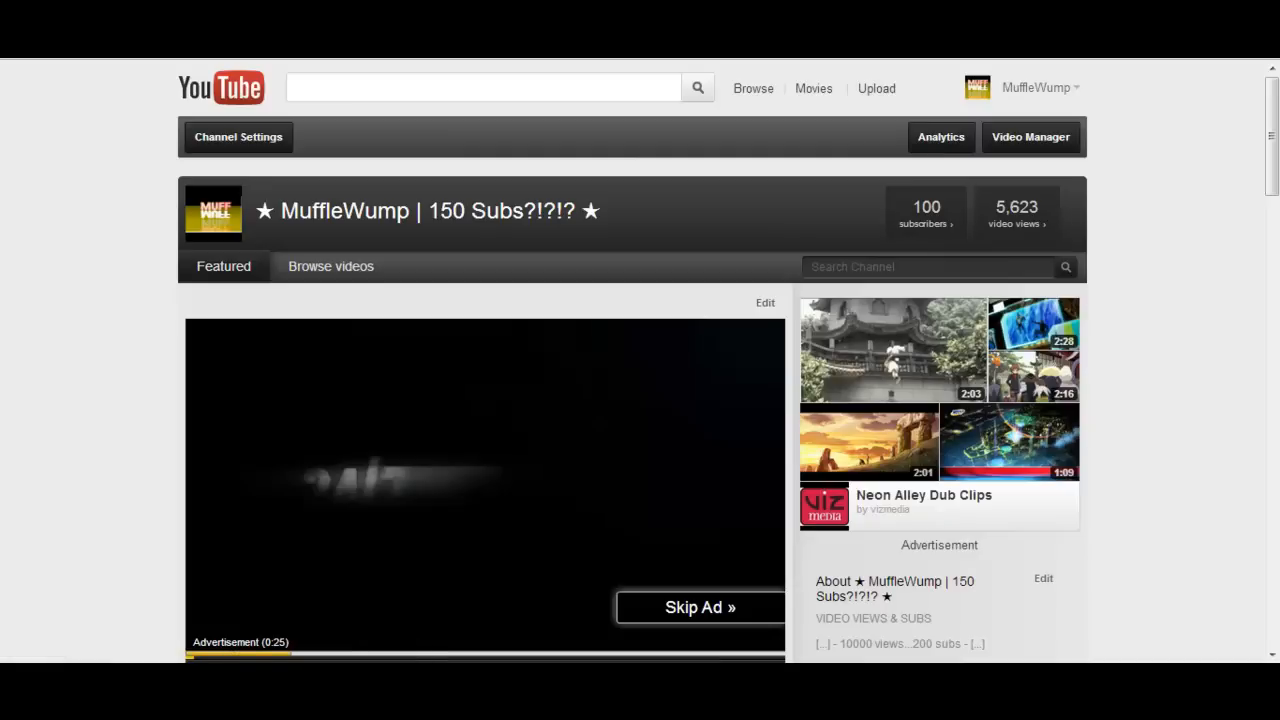
Show the channel's uploaded videos in Video Manager before switching to RANDOM.ORG
left_click(1030, 136)
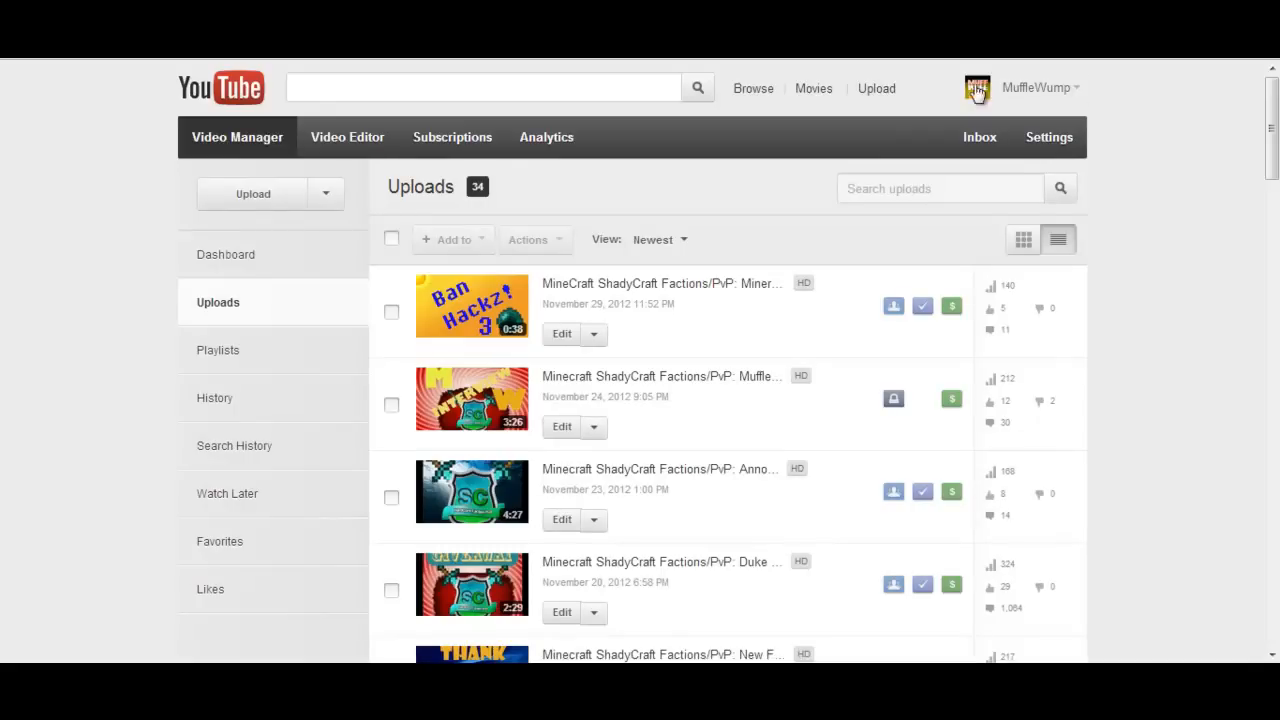
scroll("down", 3)
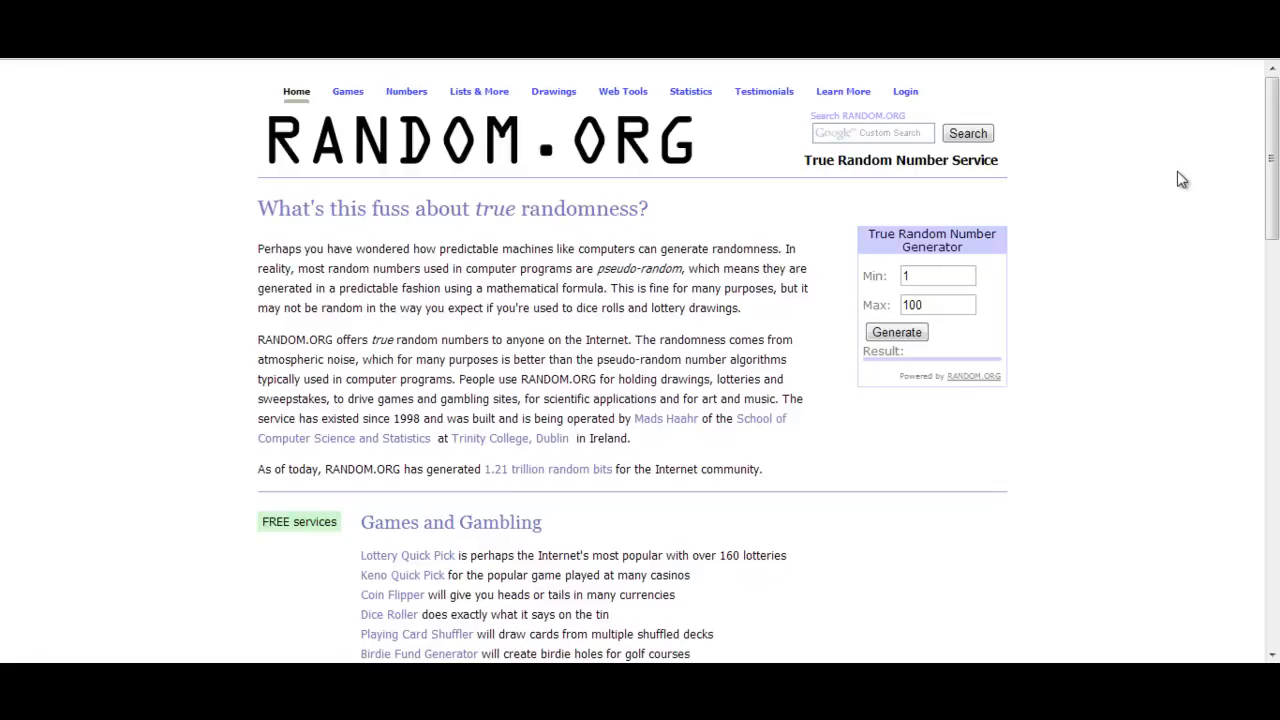
mouse_move(932, 328)
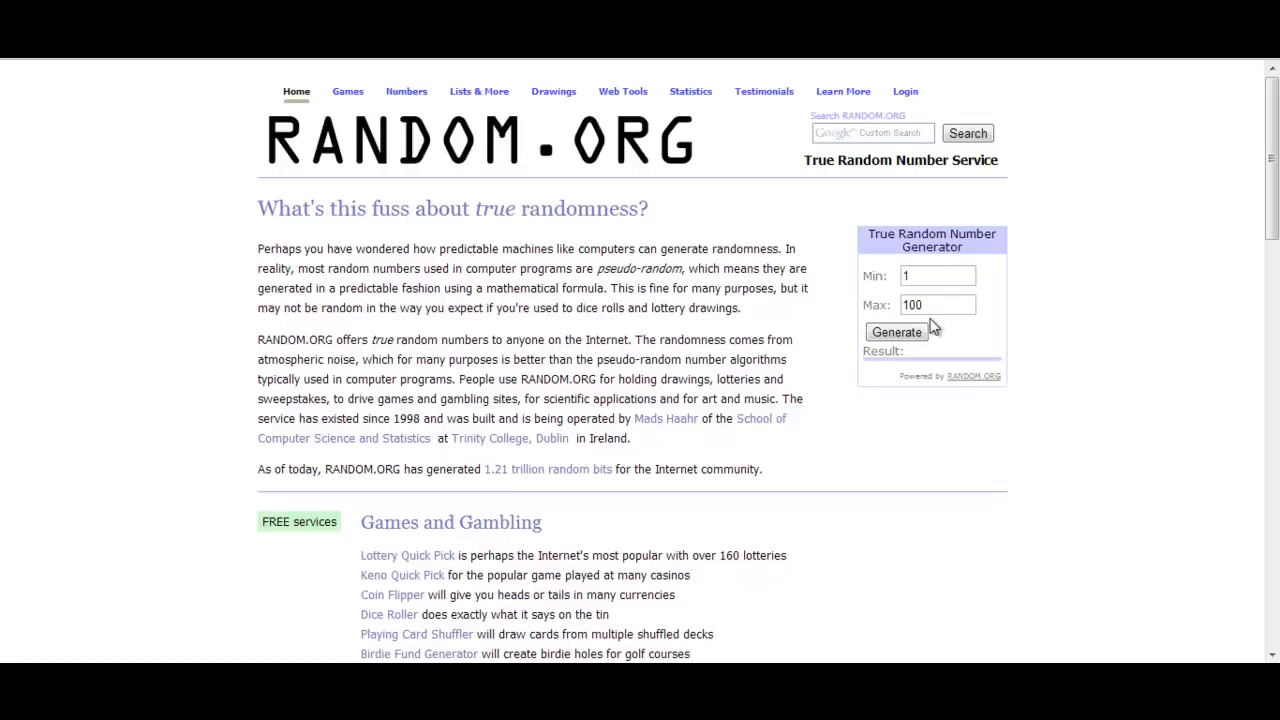
Draw a random number between 1 and 1064 on RANDOM.ORG (result 875)
left_click(936, 304)
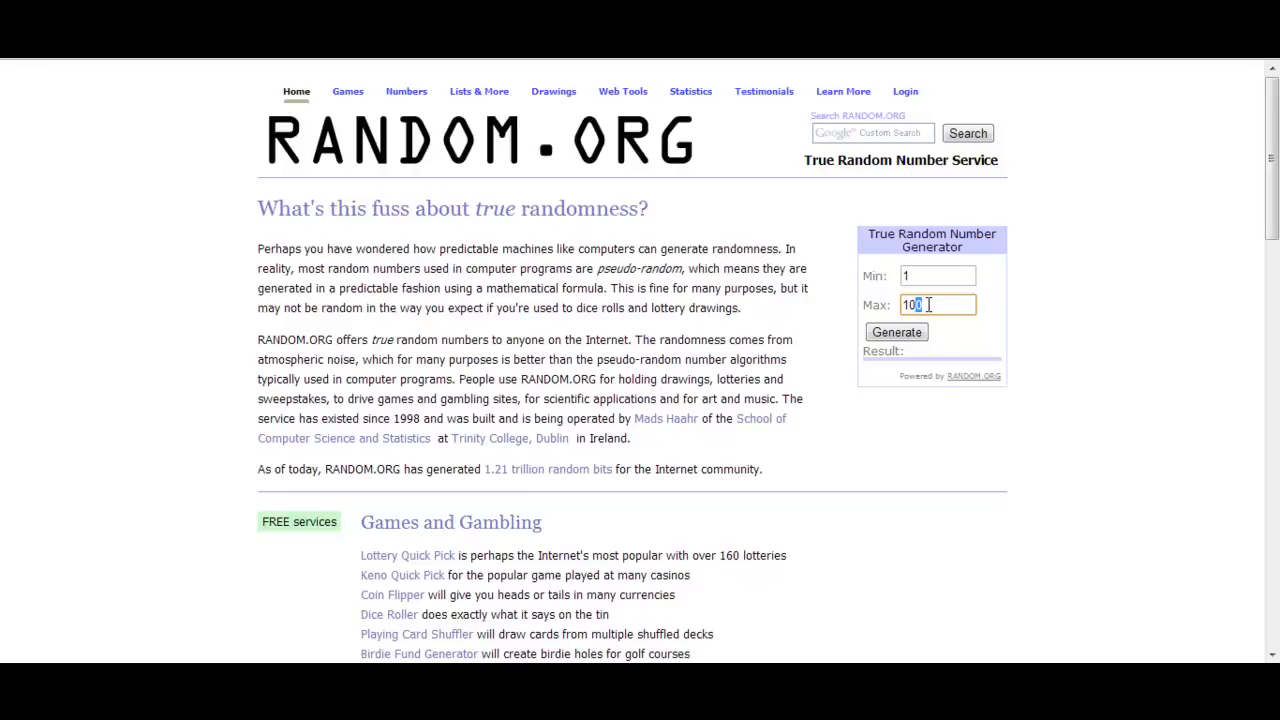
type("1064")
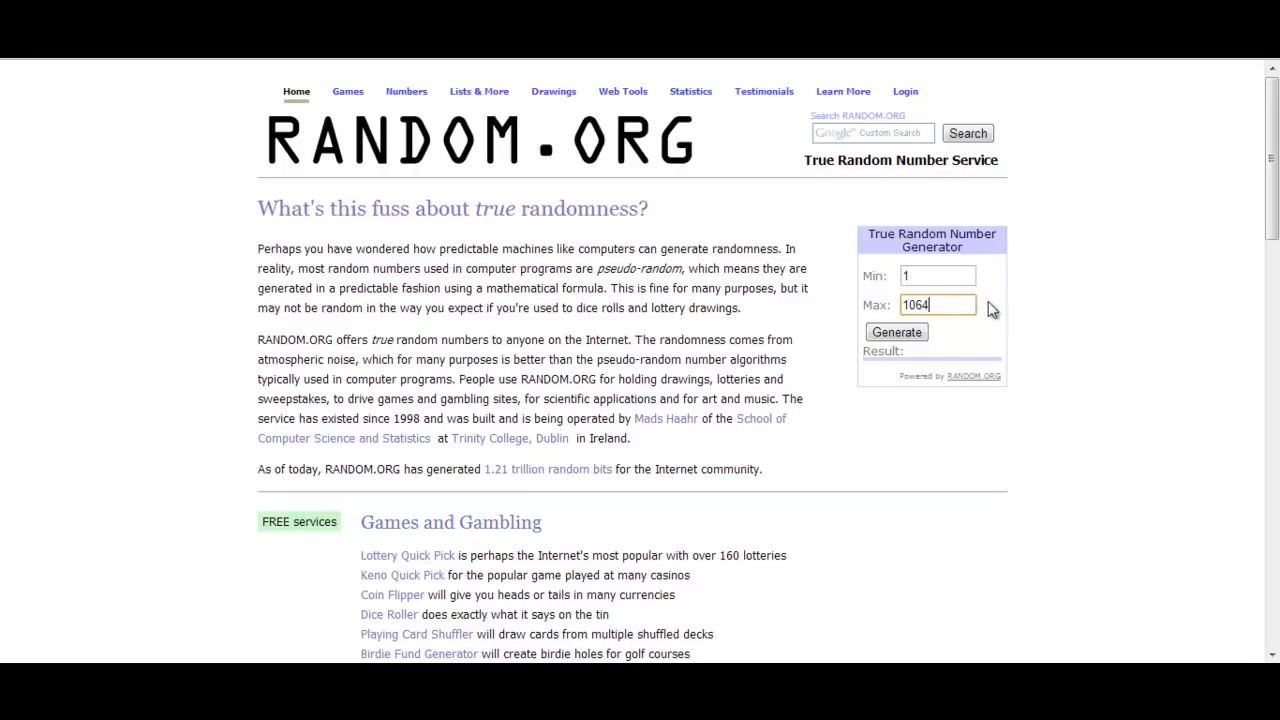
mouse_move(1076, 316)
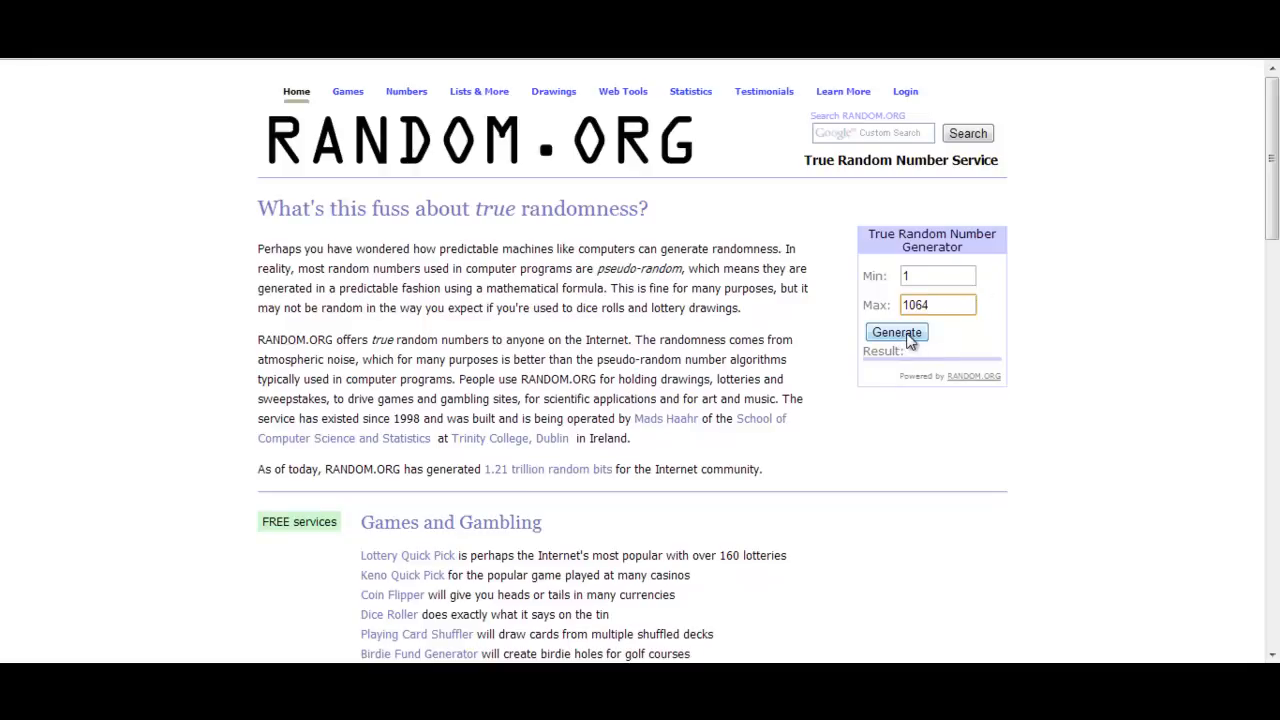
left_click(896, 332)
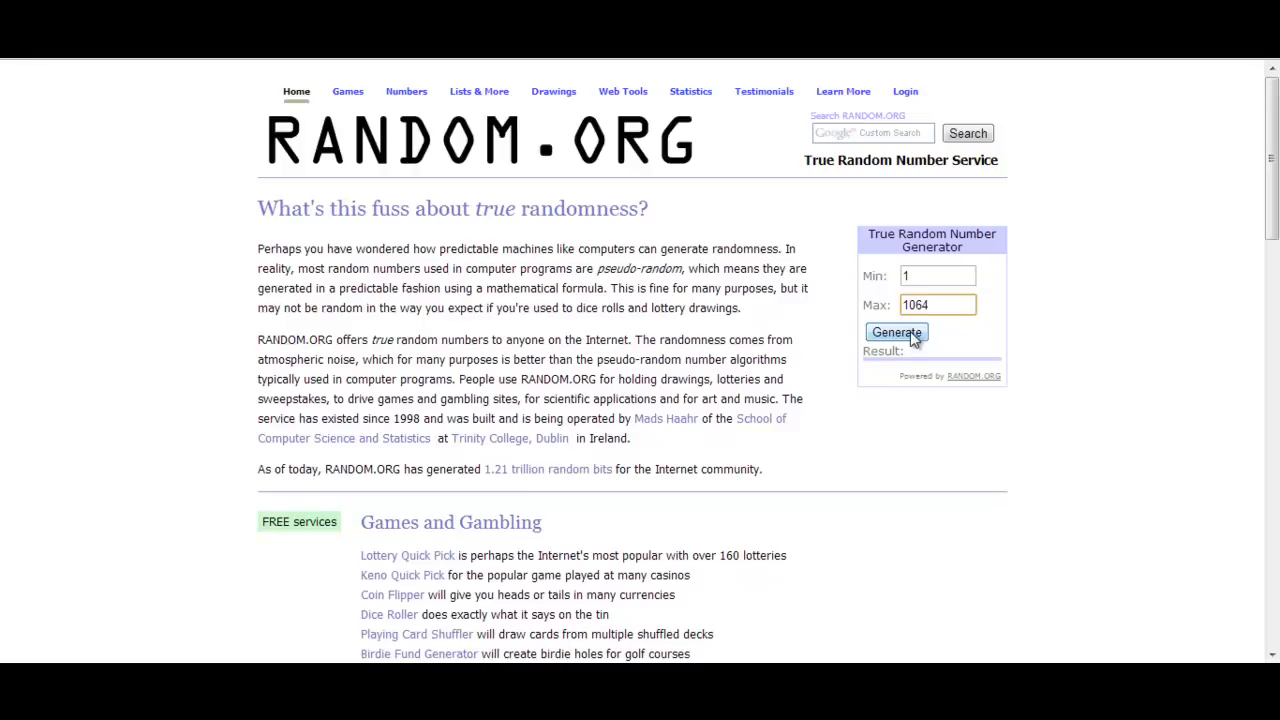
left_click(896, 332)
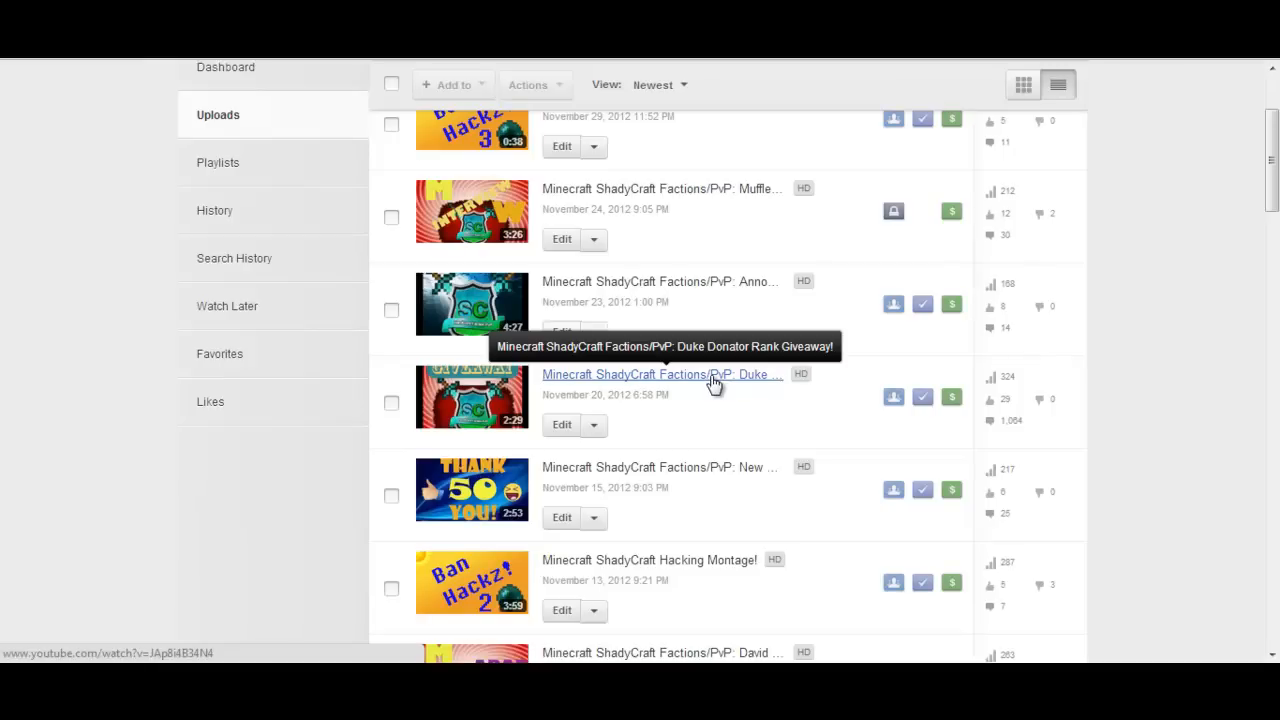
mouse_move(714, 388)
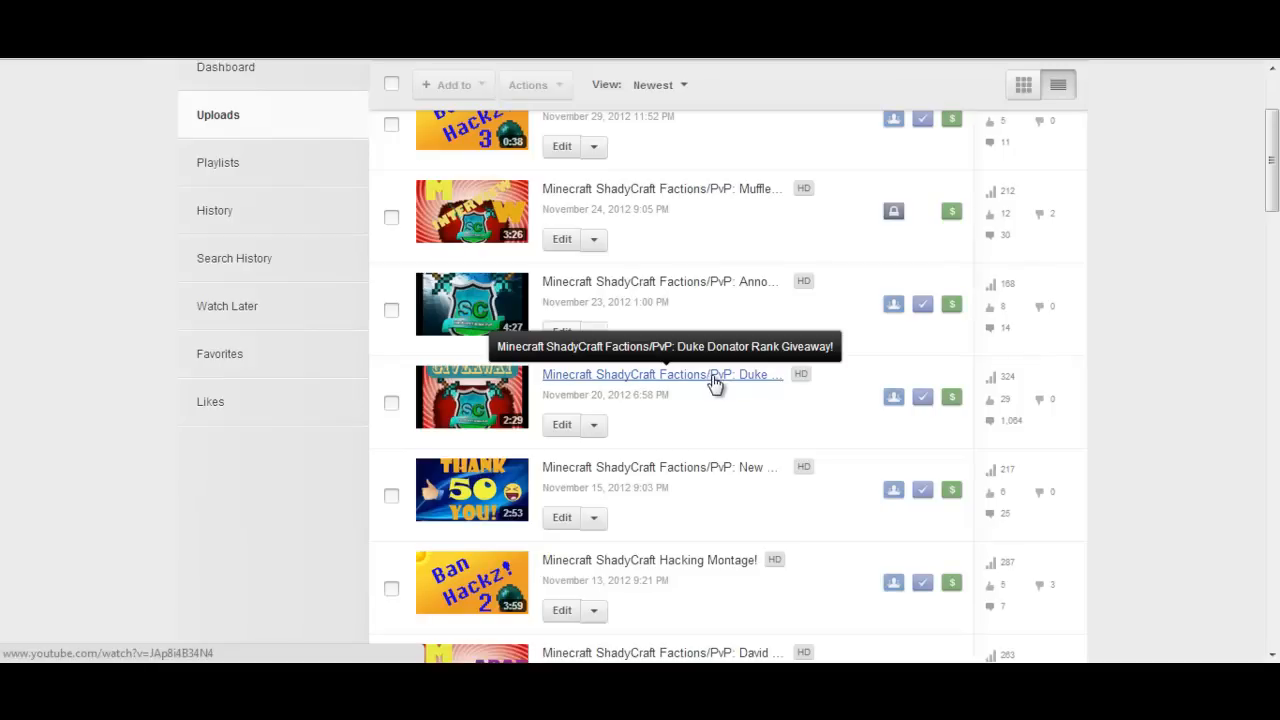
Reach the comment list of the Duke Donator Rank Giveaway video with its 1,064 comments
left_click(660, 374)
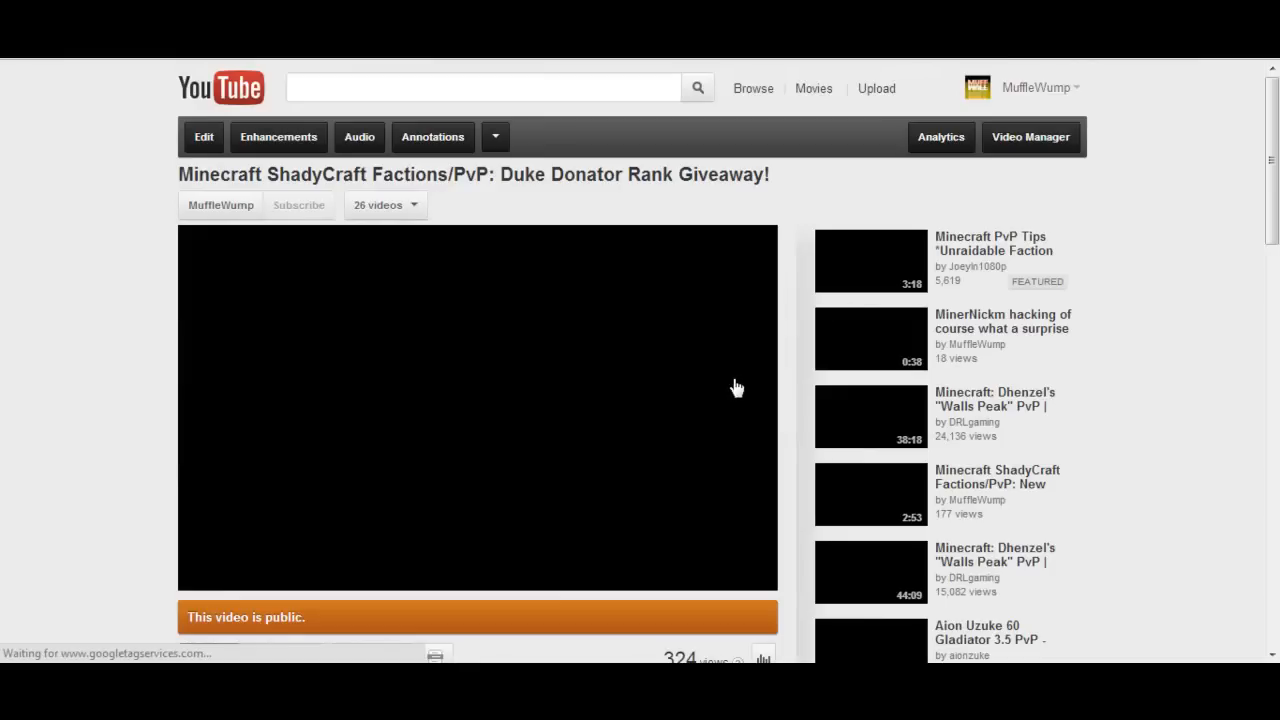
scroll("down", 3)
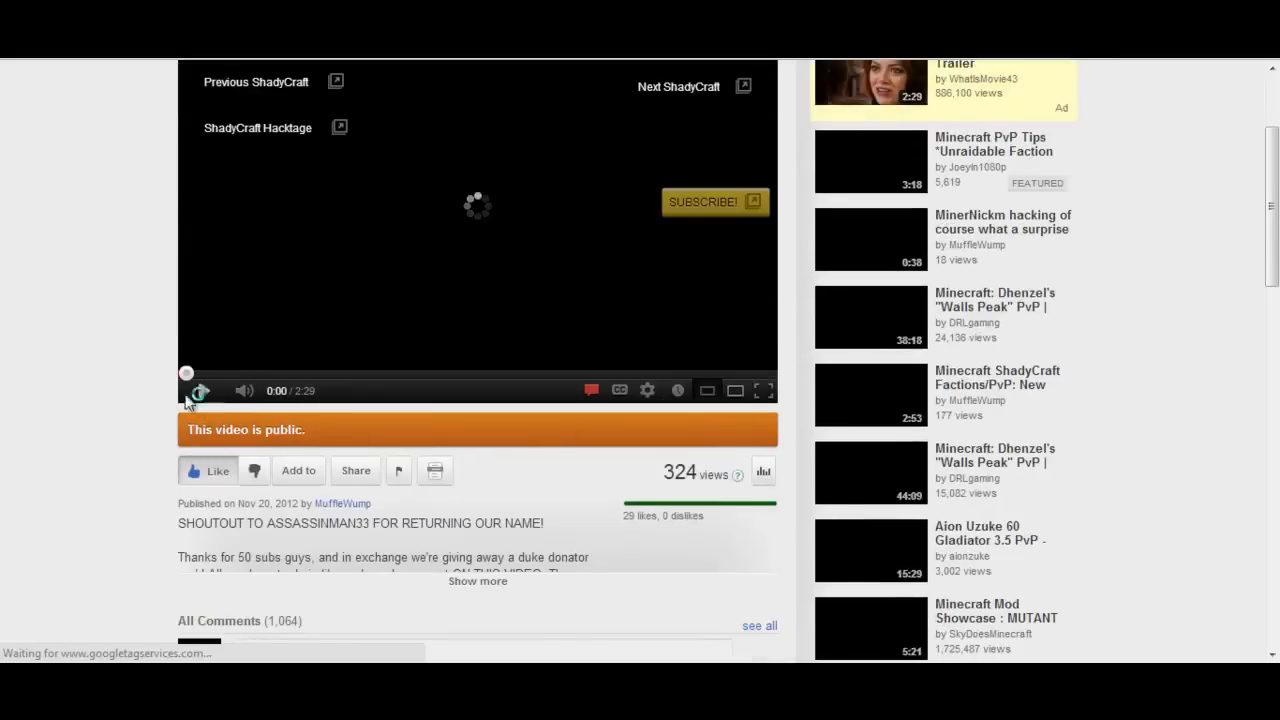
scroll("down", 3)
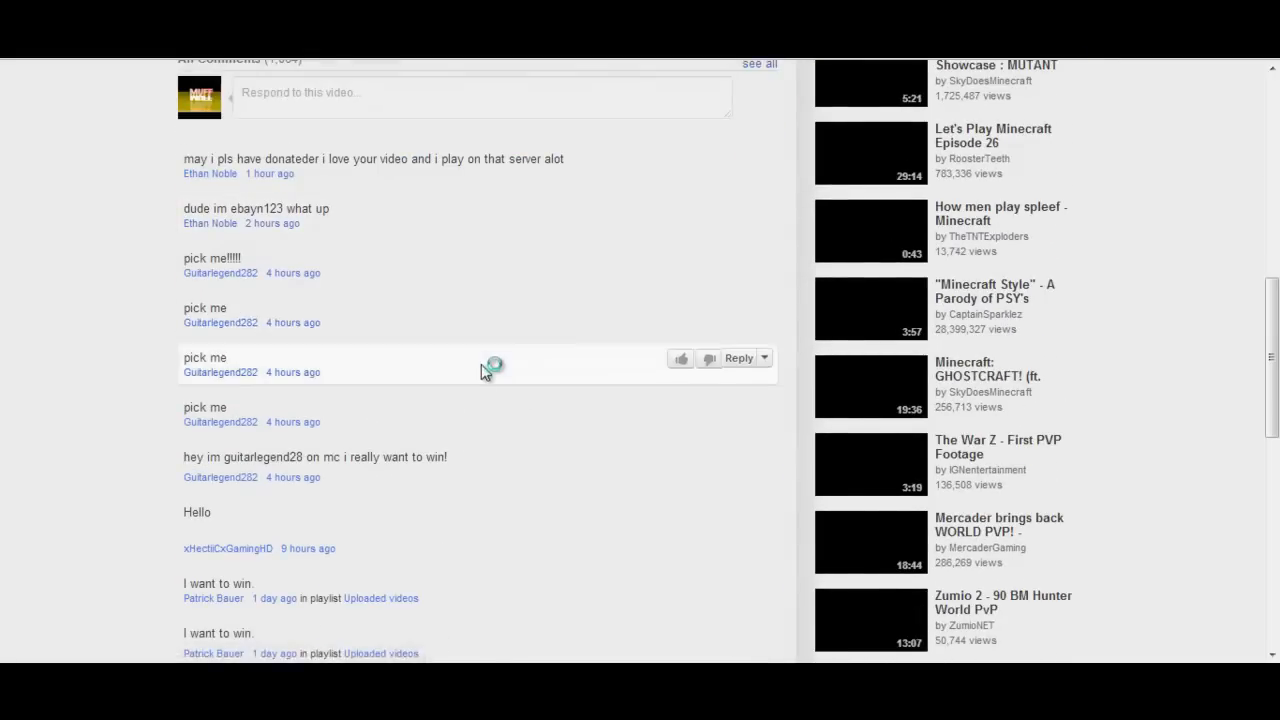
scroll("down", 3)
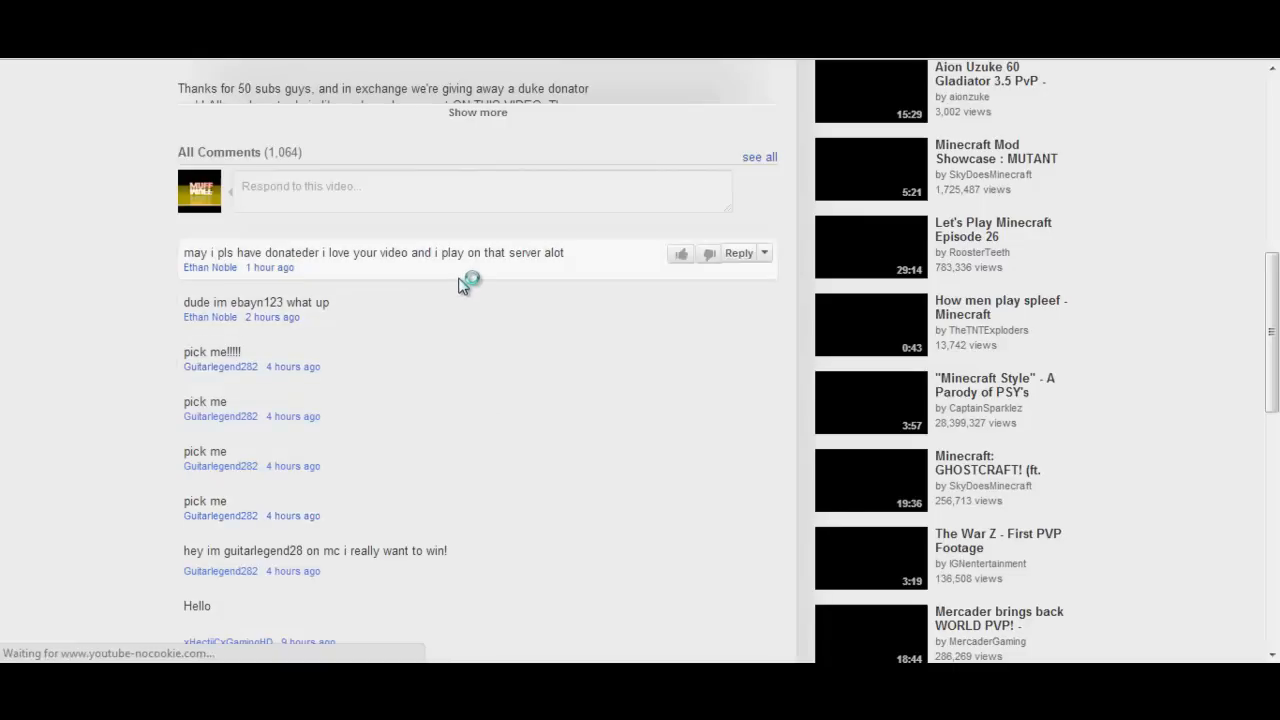
mouse_move(524, 328)
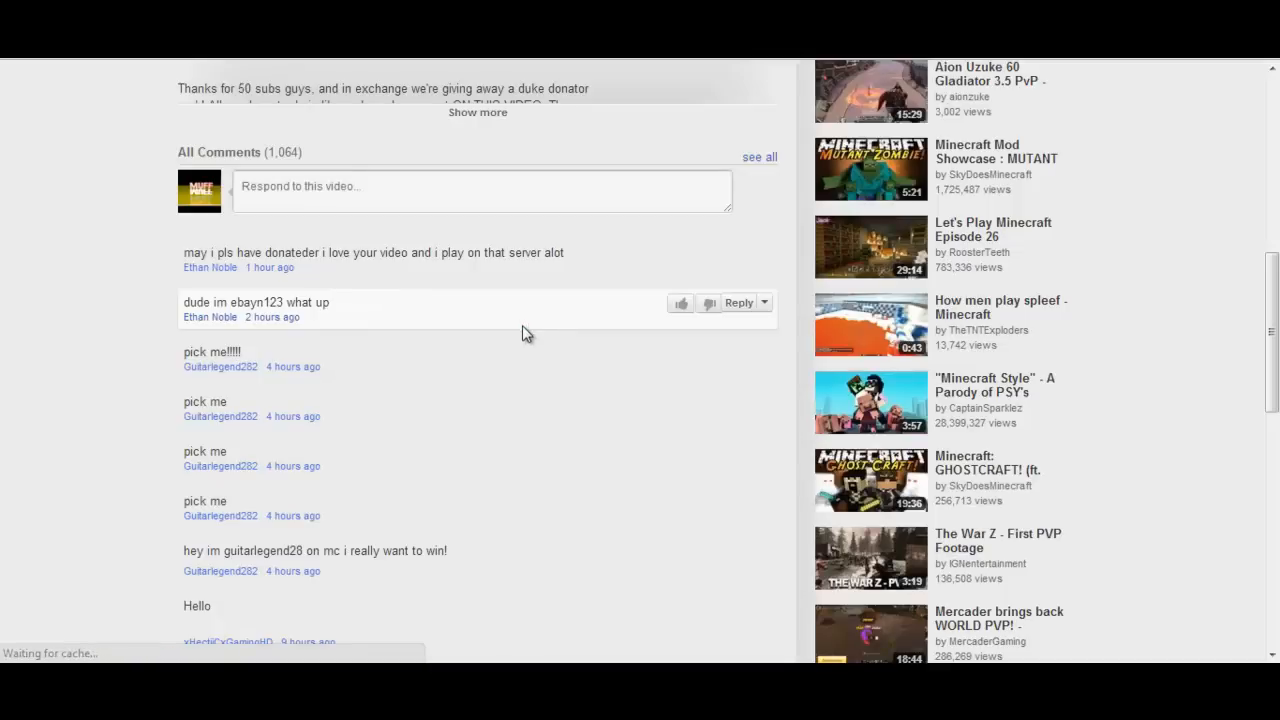
scroll("down", 3)
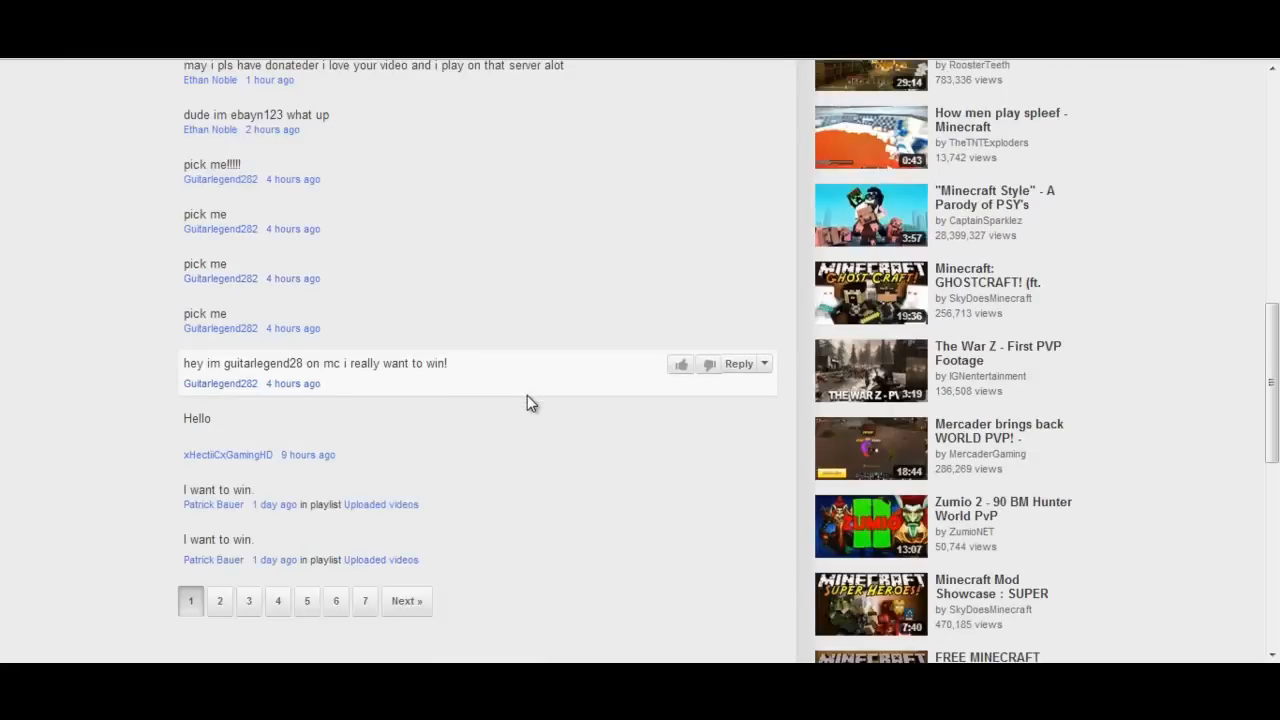
scroll("down", 3)
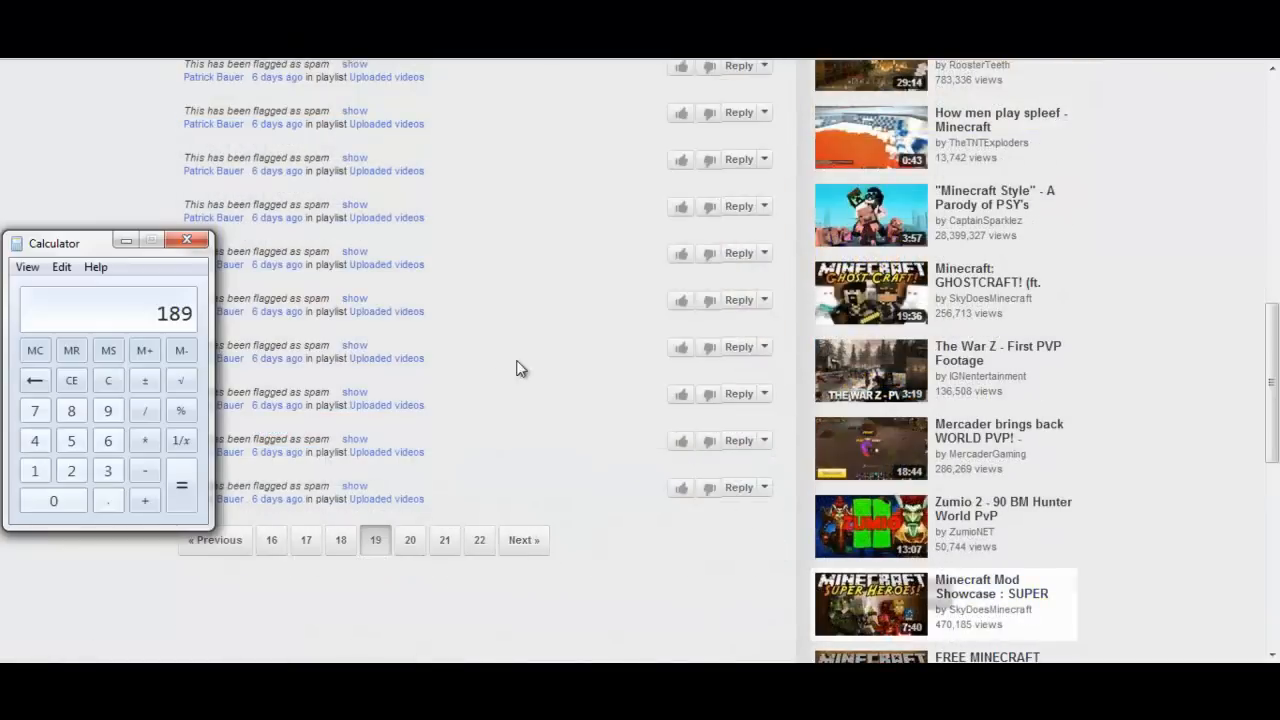
Page through the comments toward the last pages, working out which page holds number 875
left_click(188, 240)
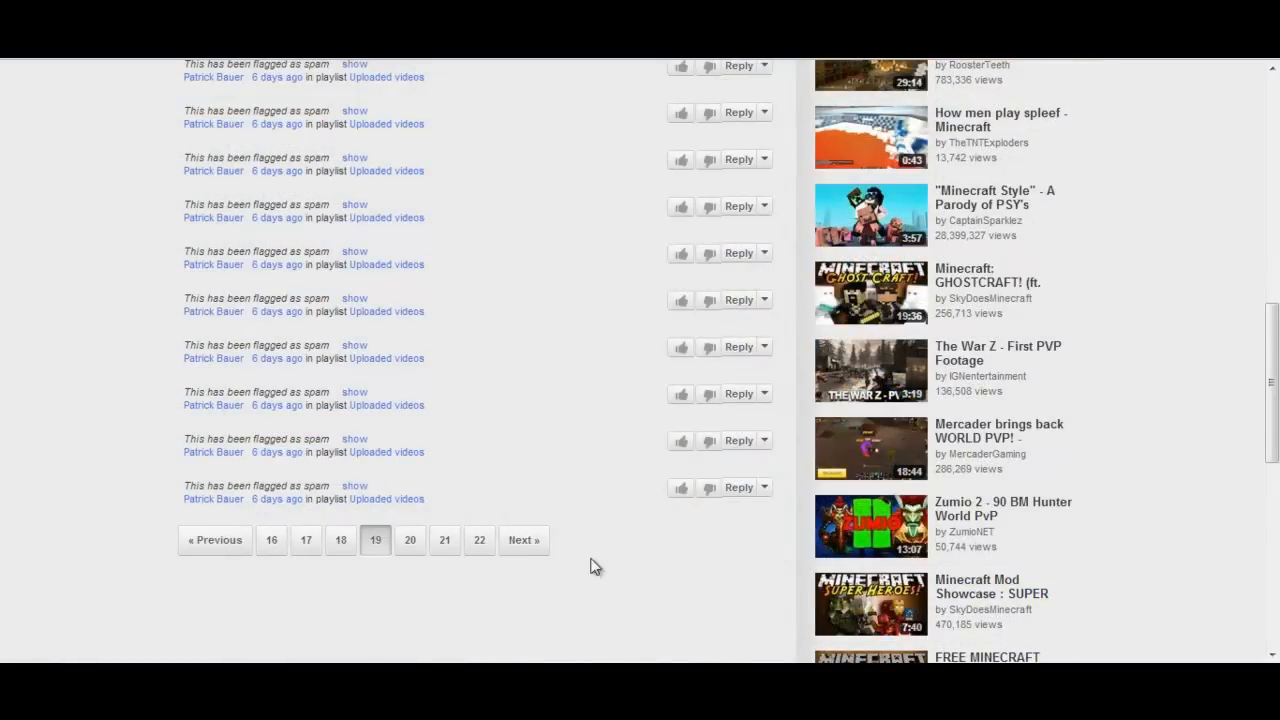
mouse_move(524, 540)
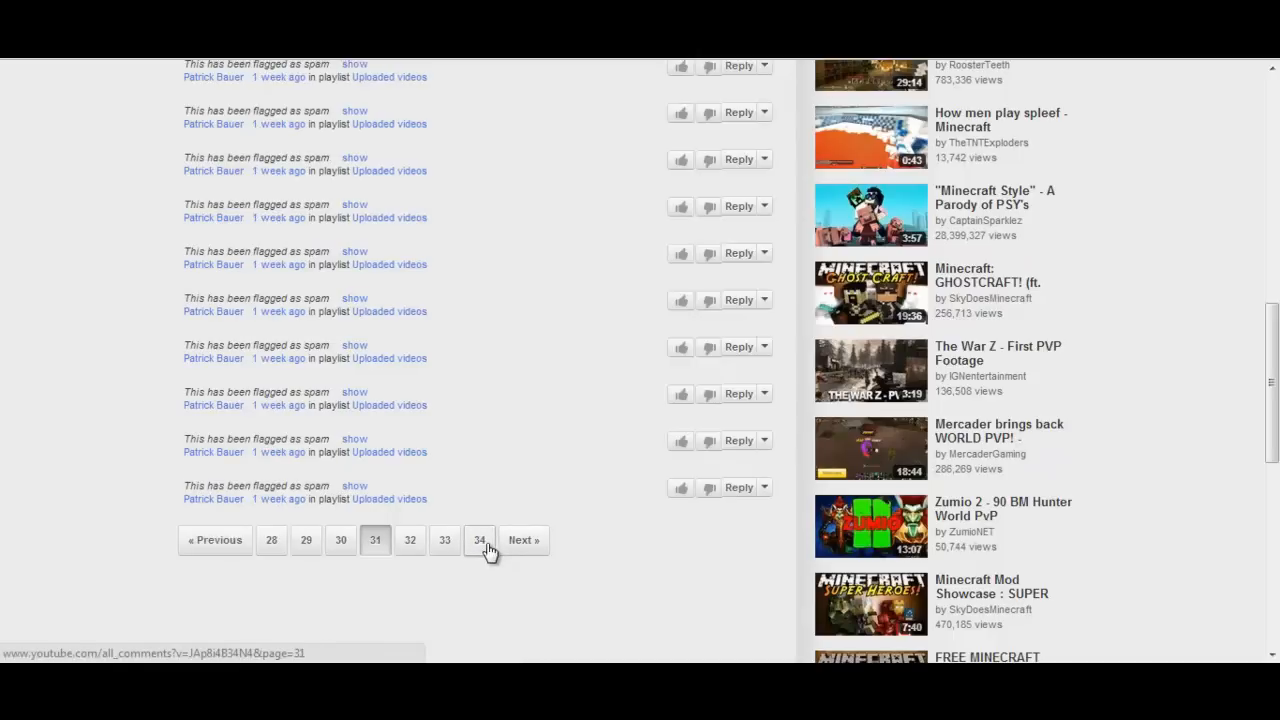
left_click(480, 540)
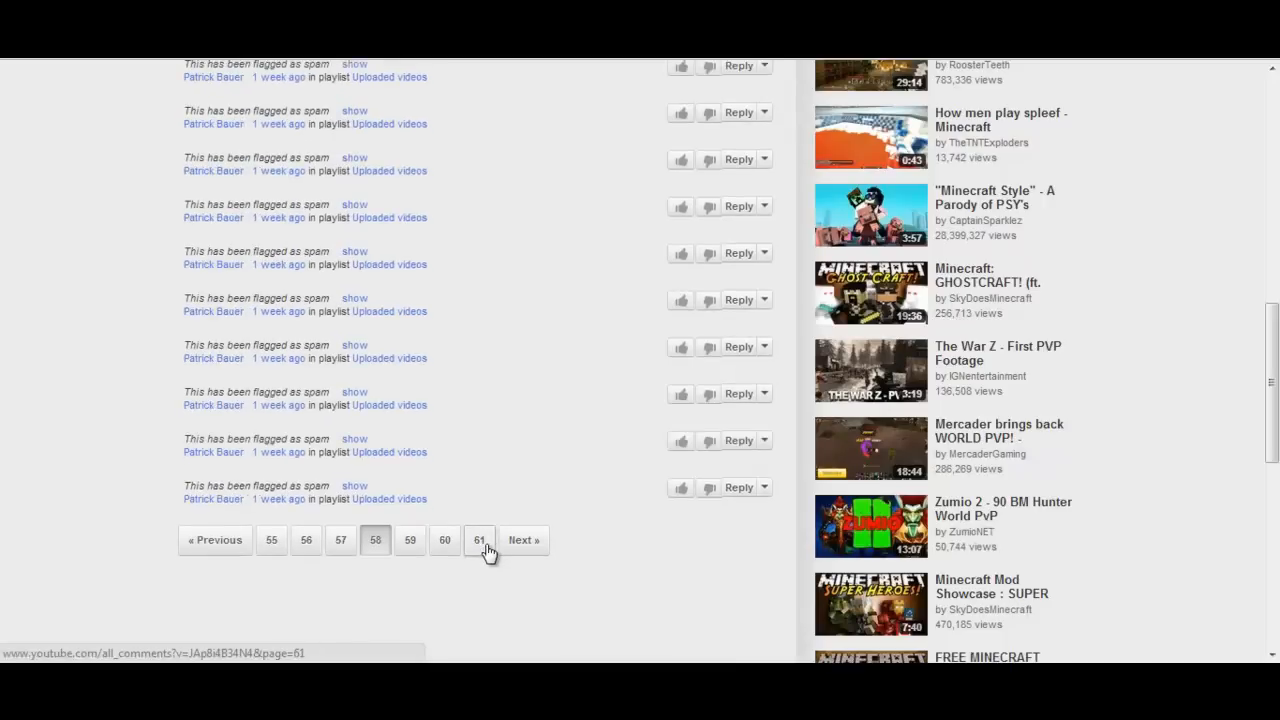
left_click(480, 540)
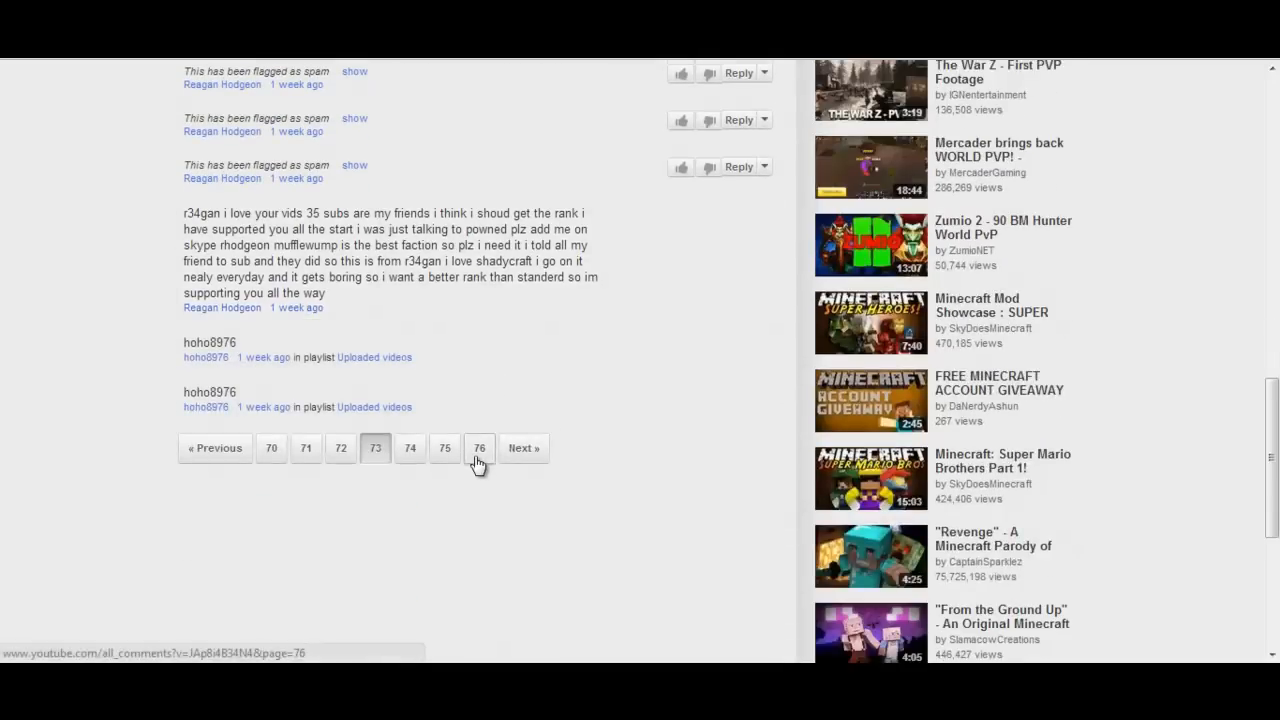
left_click(480, 448)
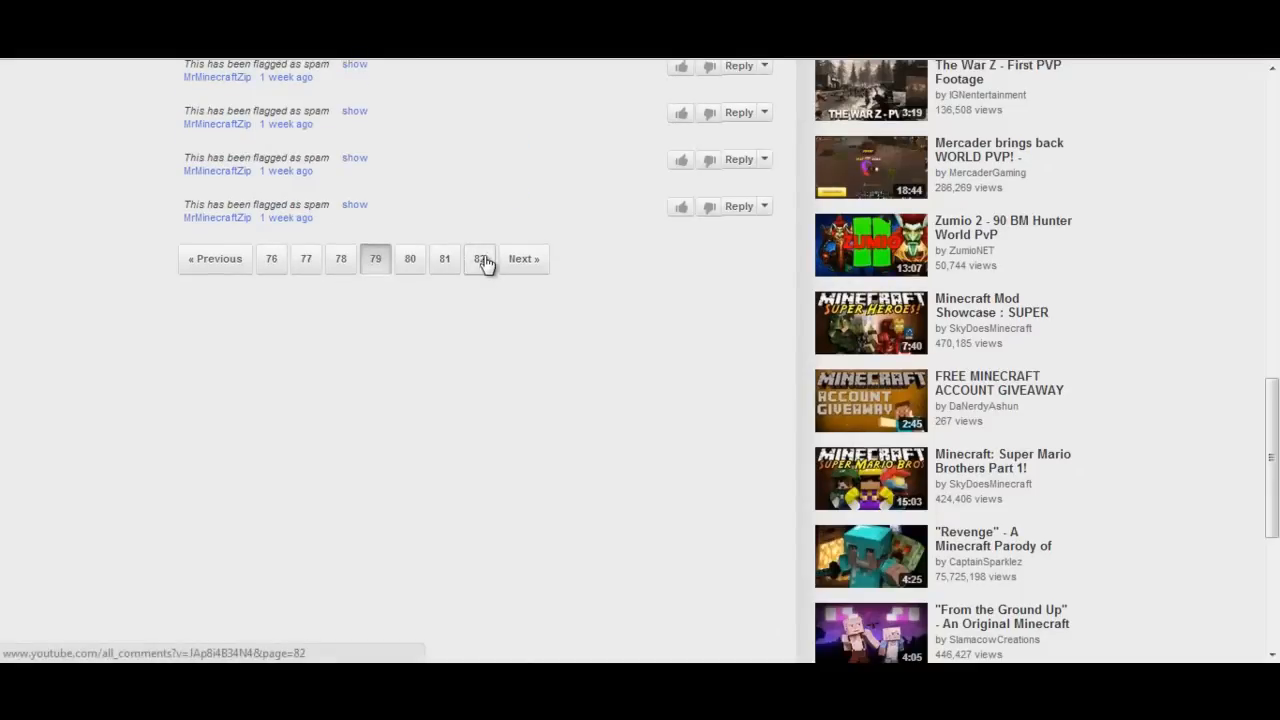
left_click(480, 260)
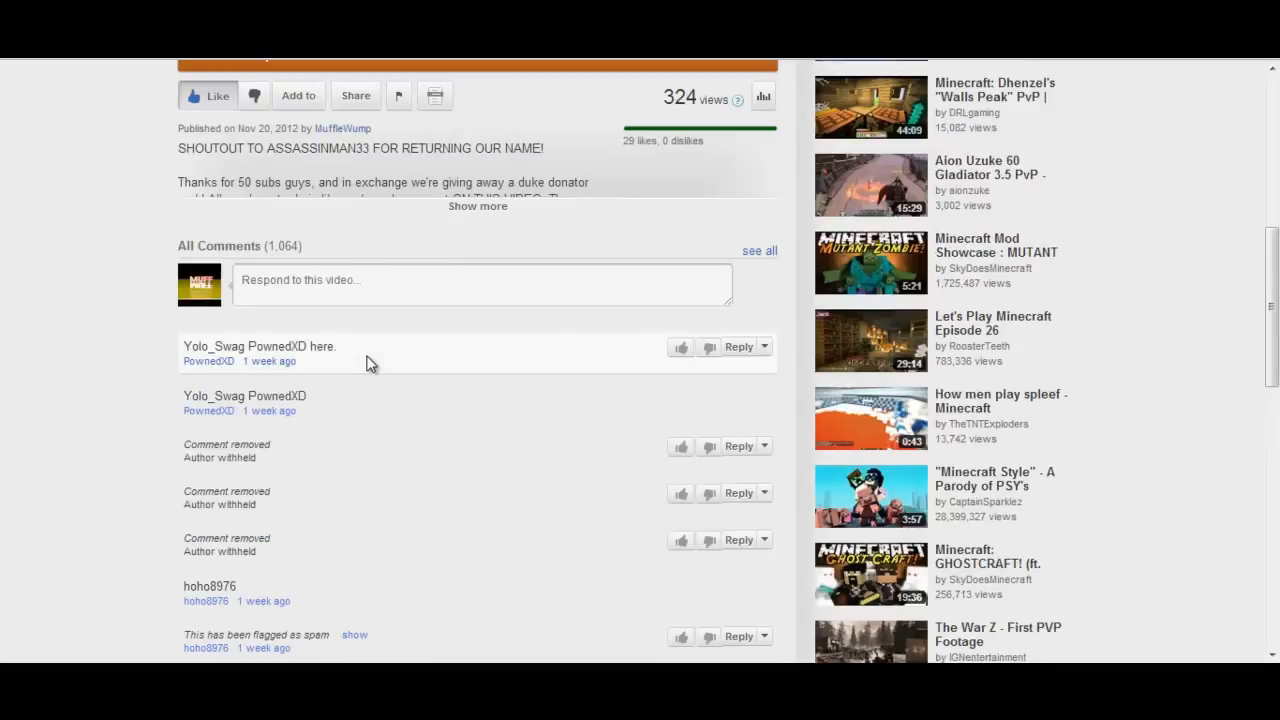
mouse_move(370, 508)
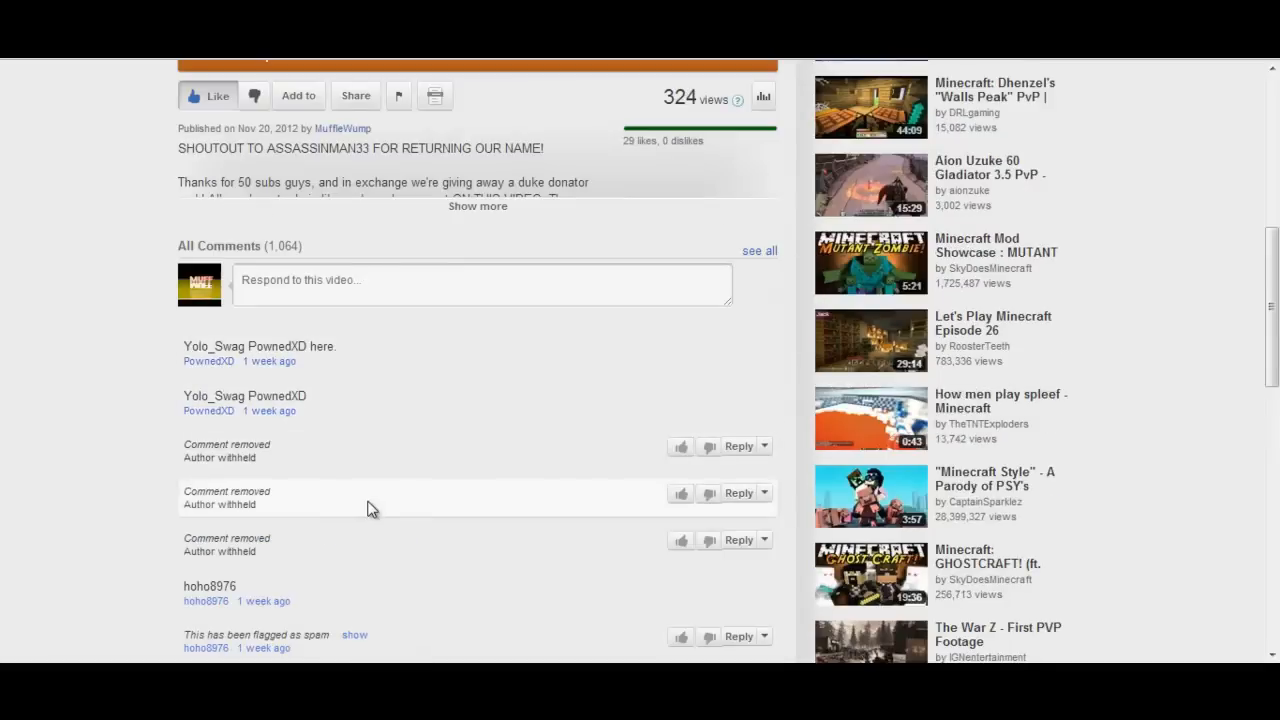
mouse_move(380, 544)
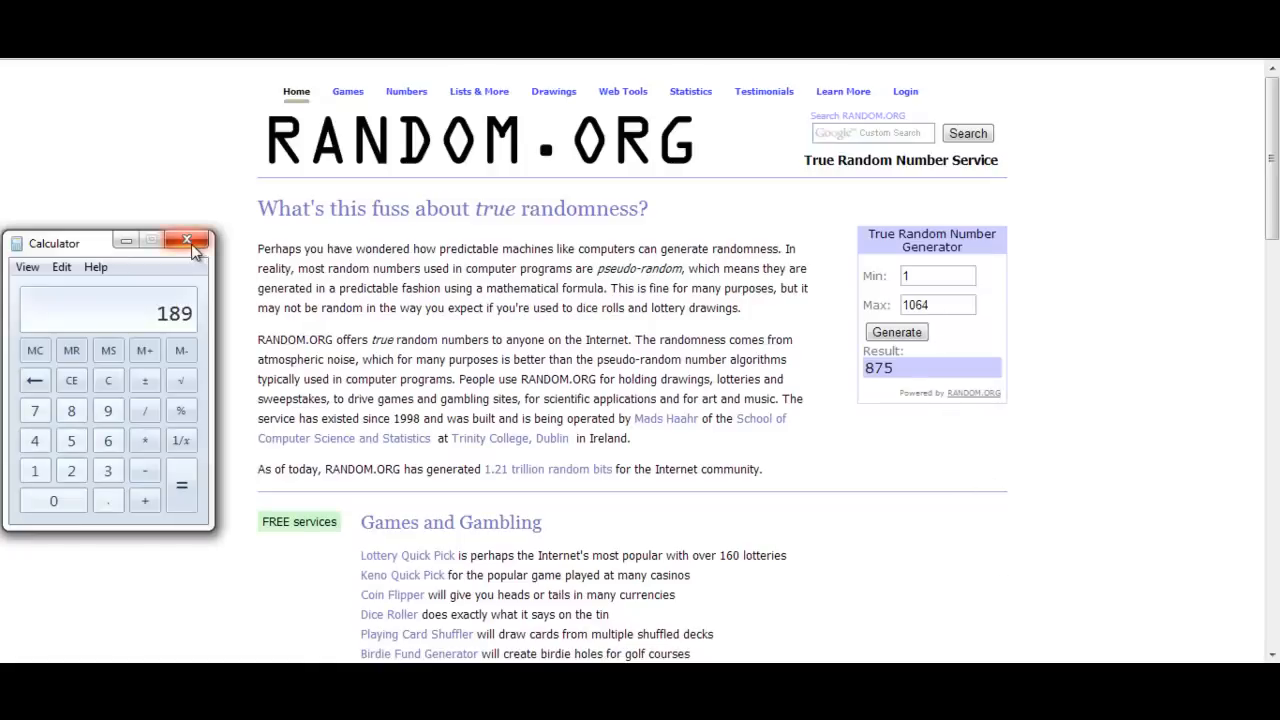
left_click(896, 332)
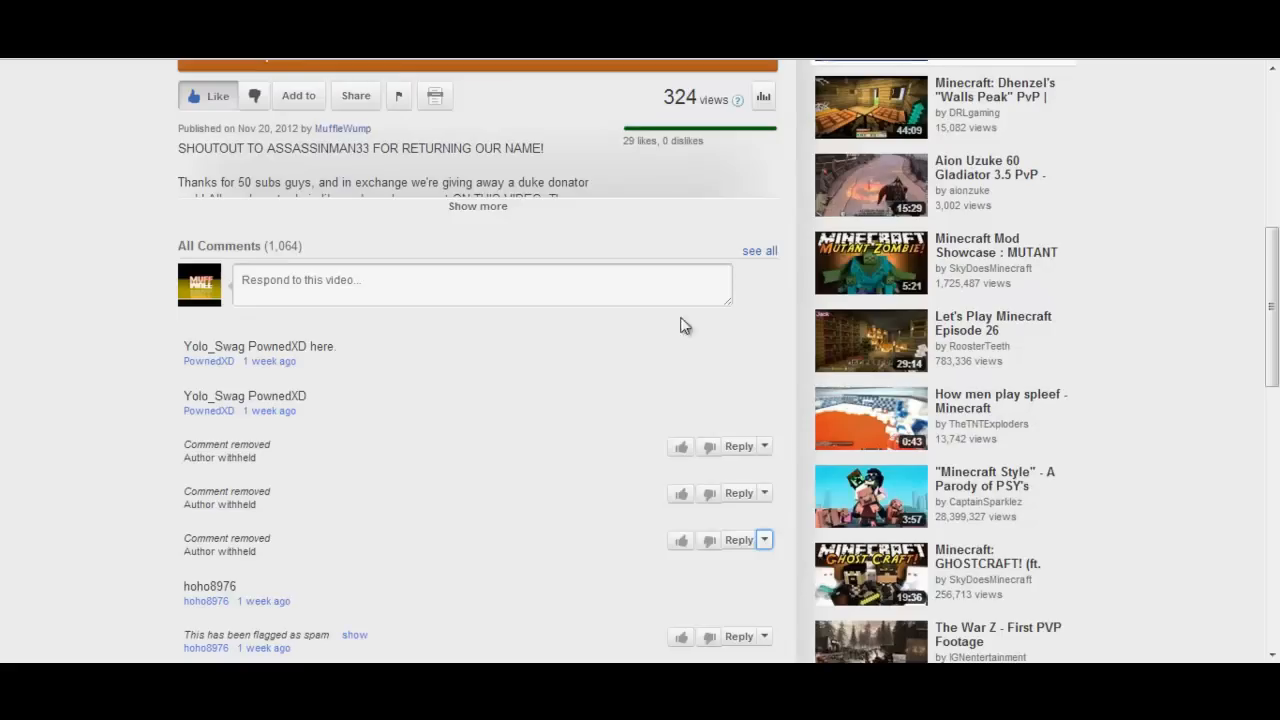
scroll("down", 3)
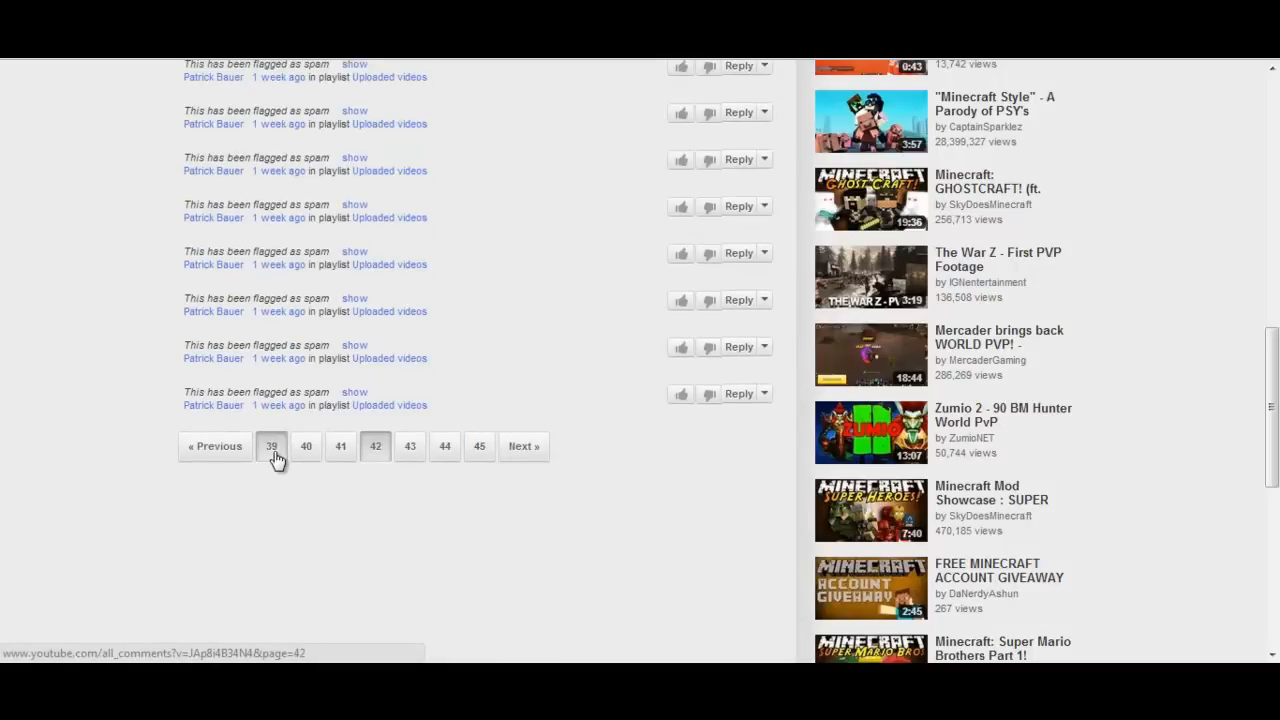
left_click(272, 446)
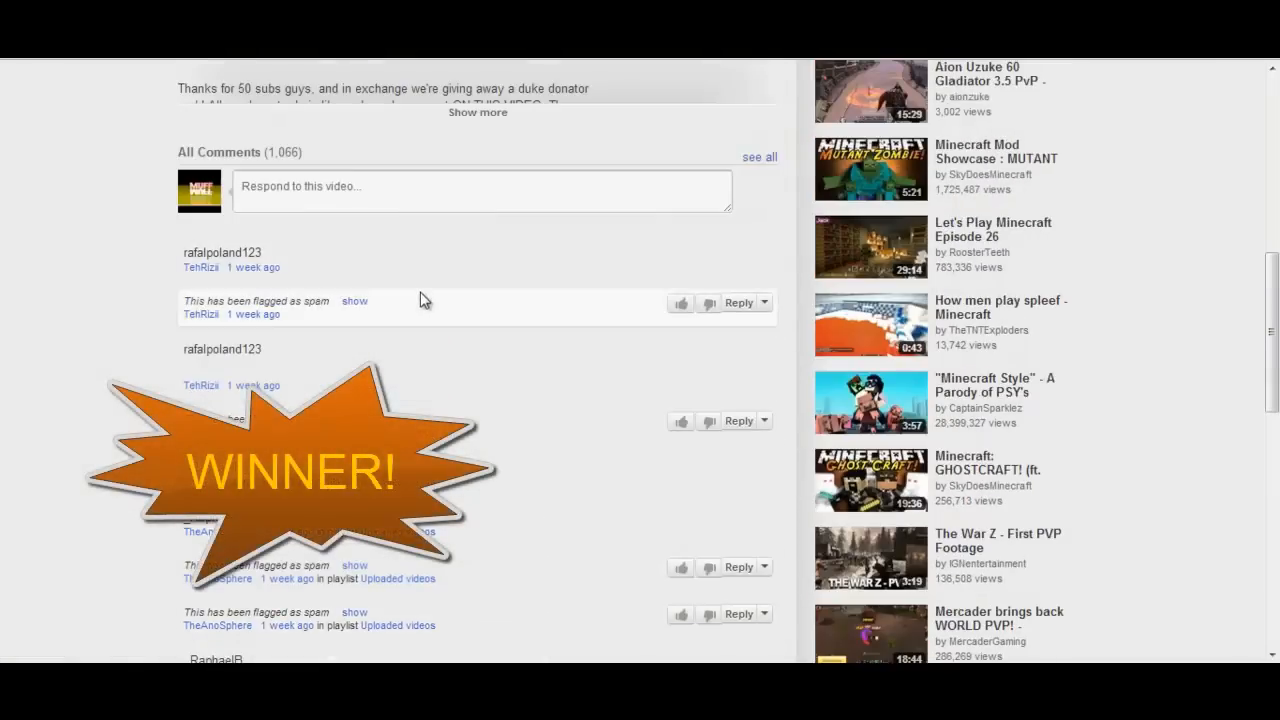
mouse_move(476, 422)
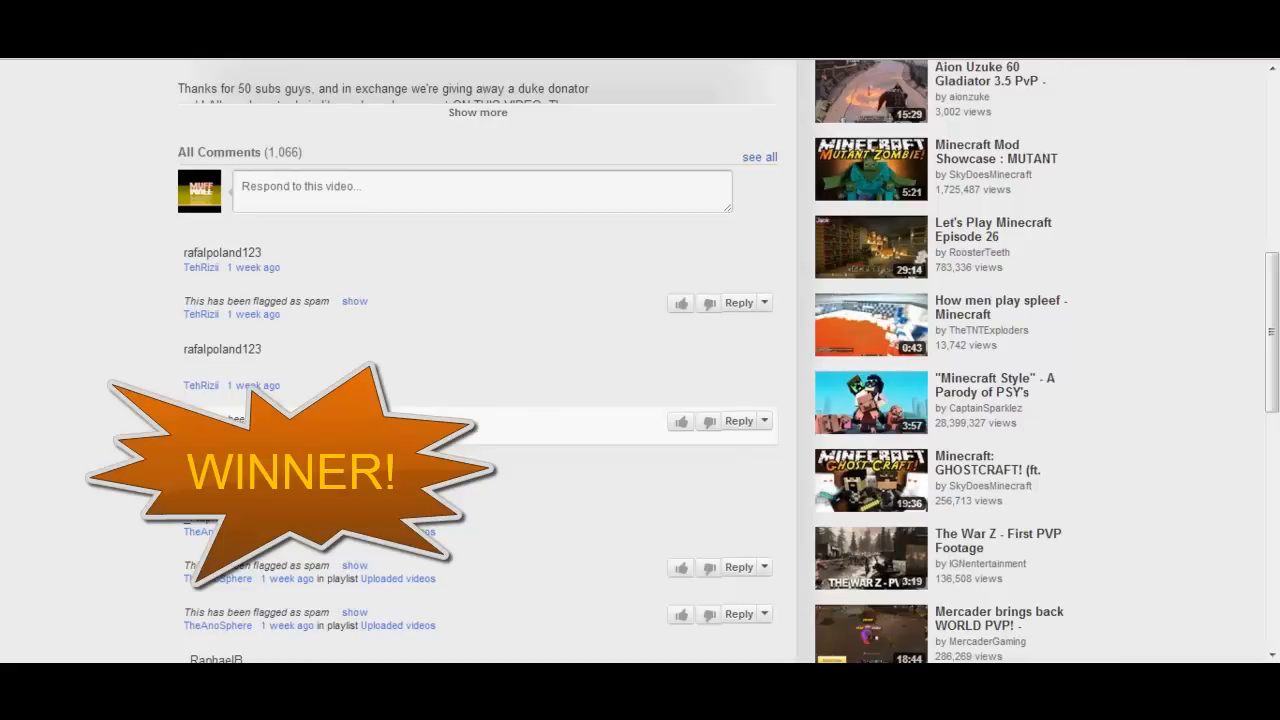
mouse_move(476, 432)
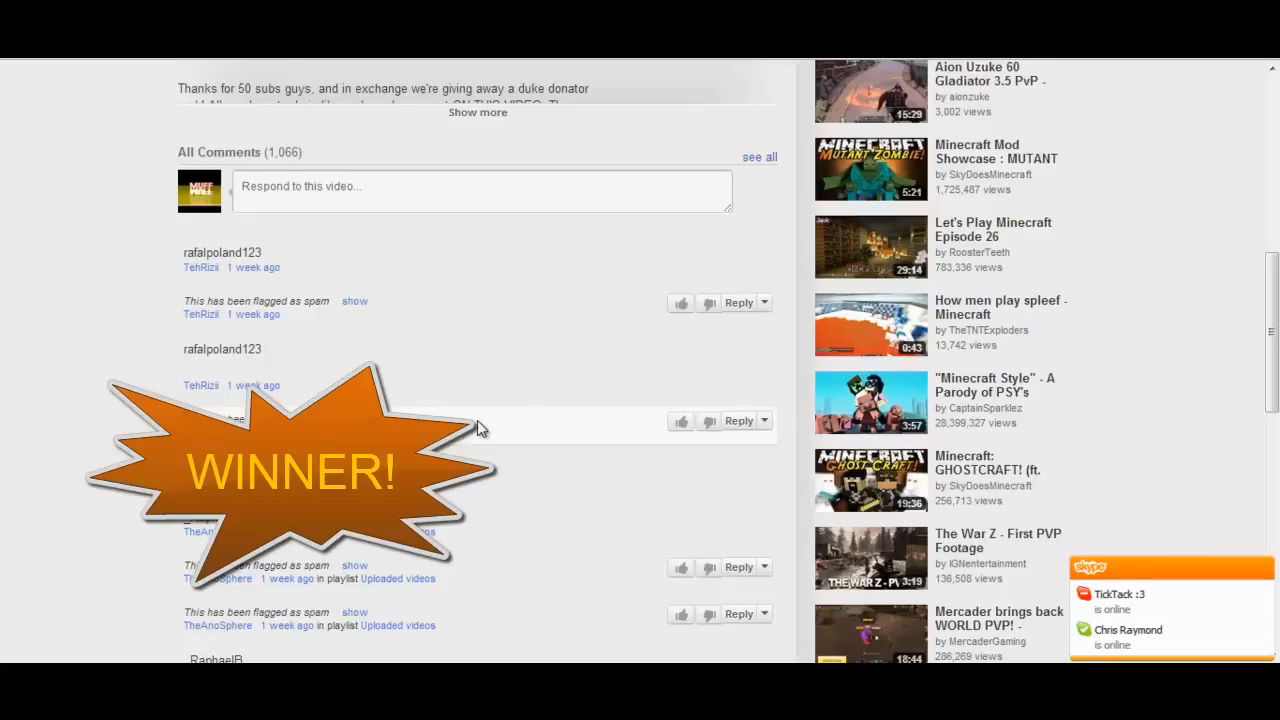
mouse_move(490, 428)
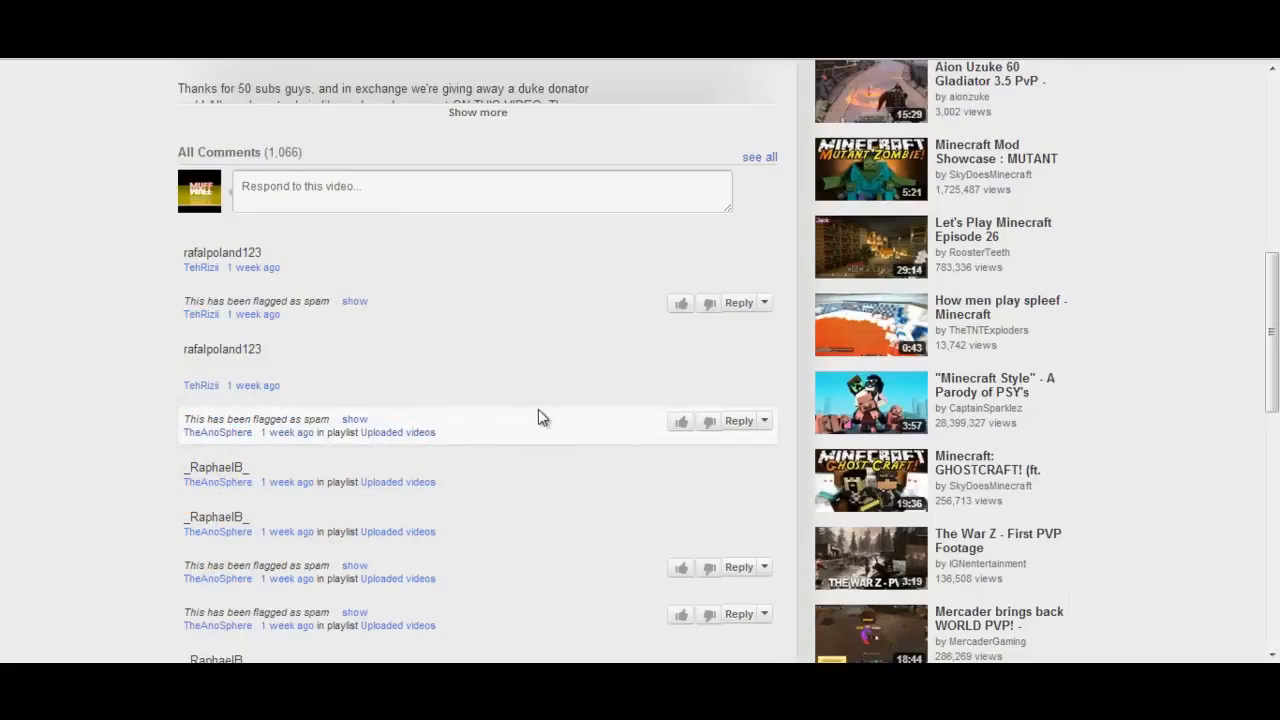
mouse_move(540, 418)
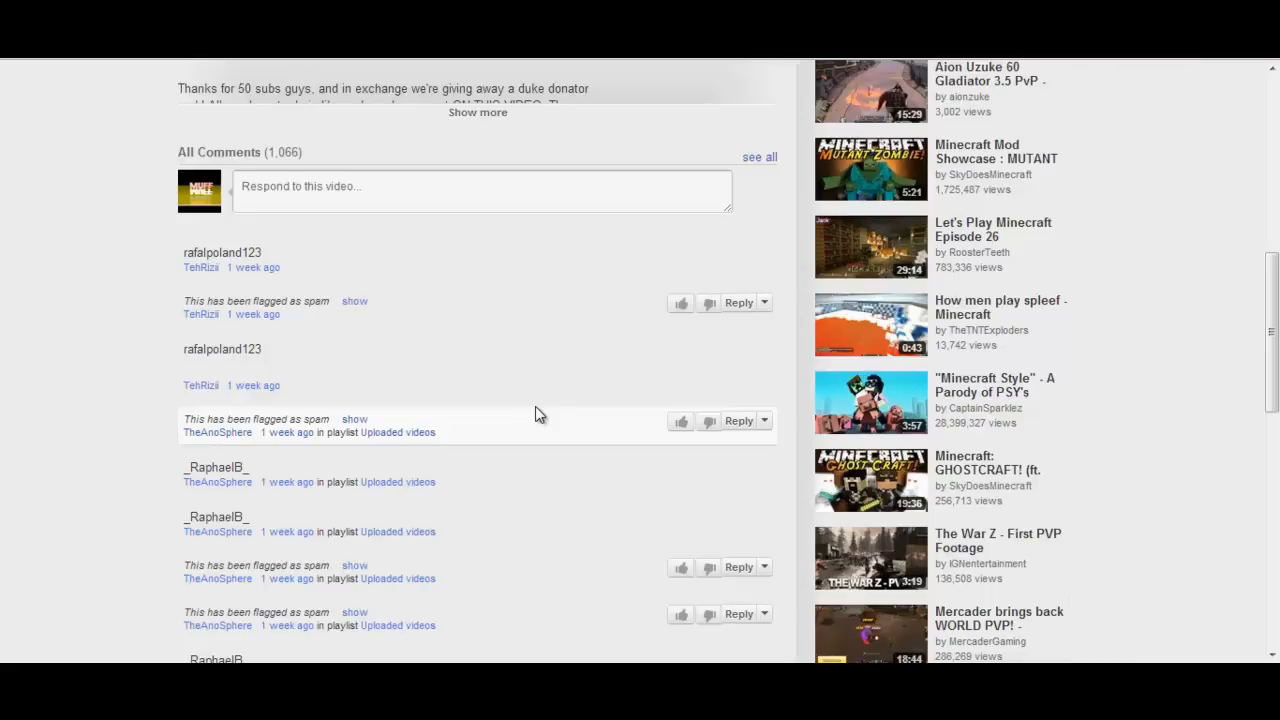
scroll("down", 3)
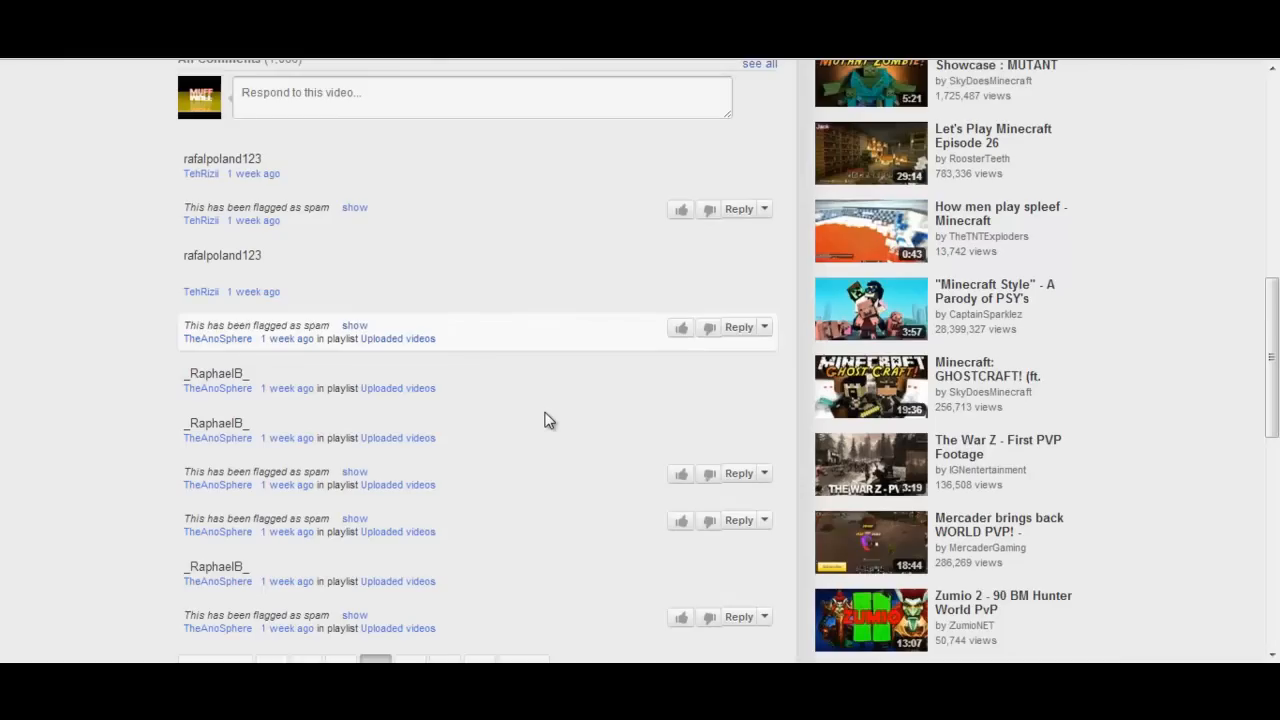
mouse_move(536, 332)
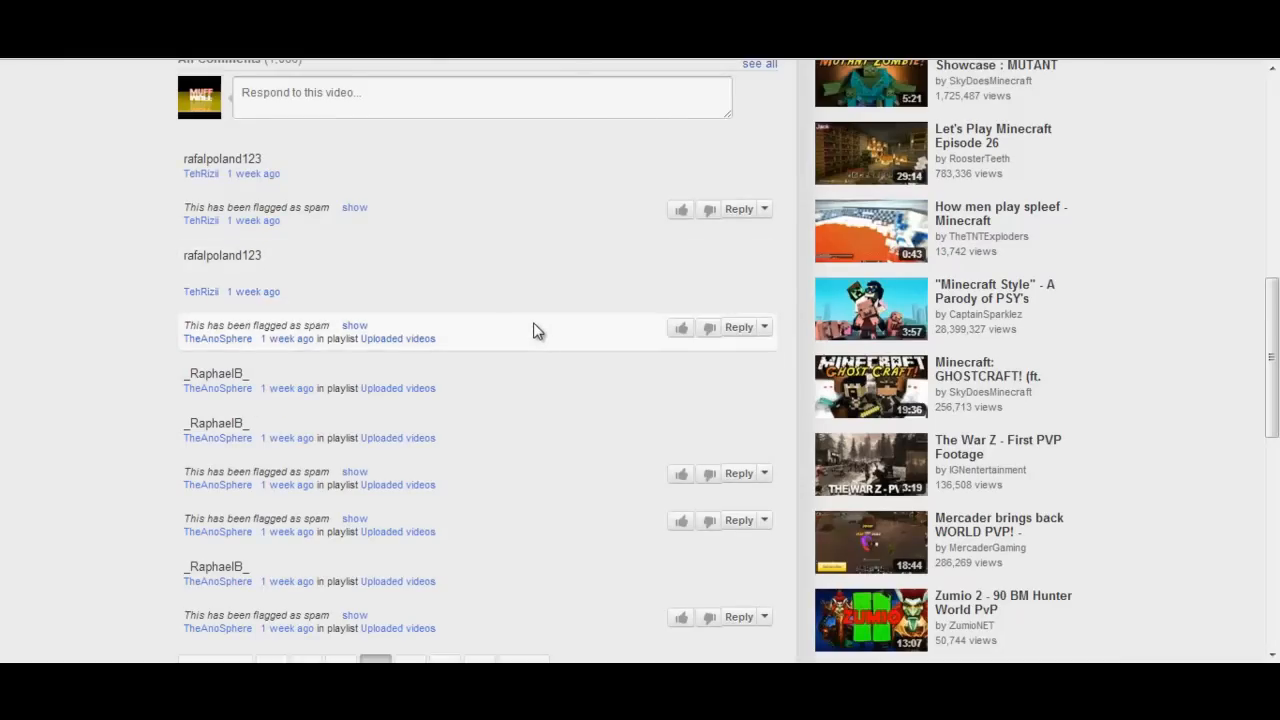
mouse_move(532, 350)
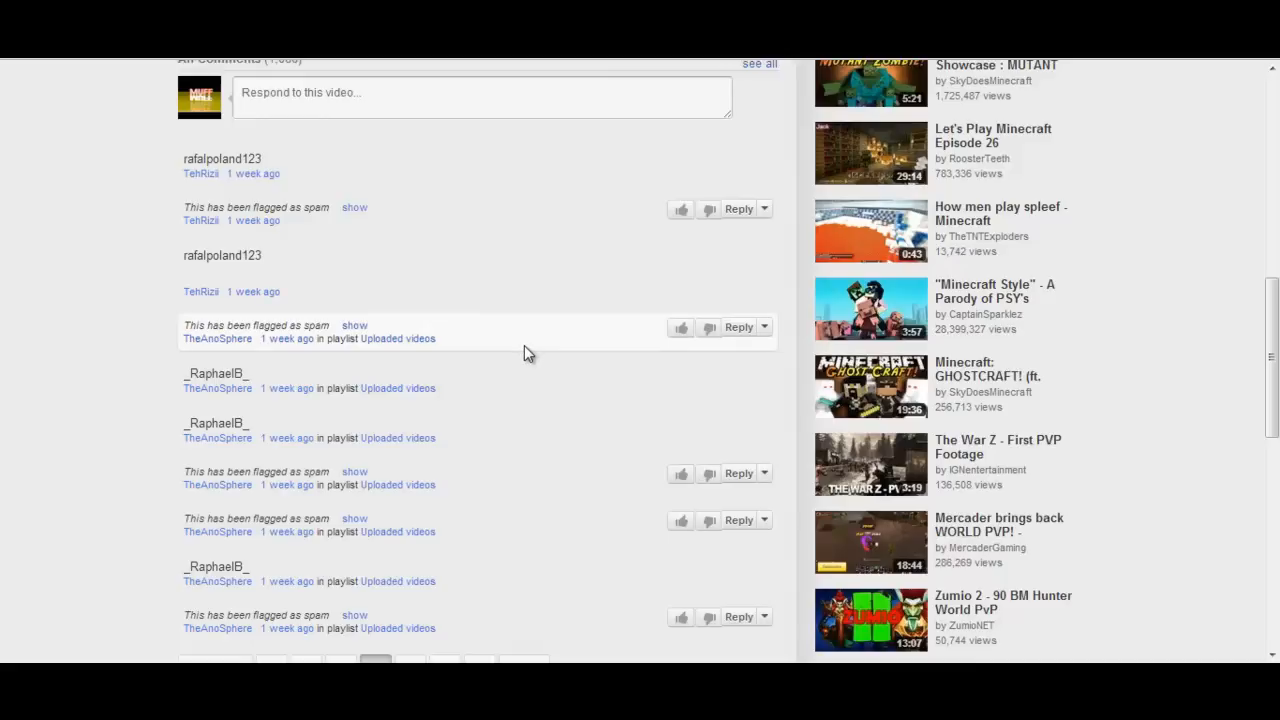
mouse_move(524, 362)
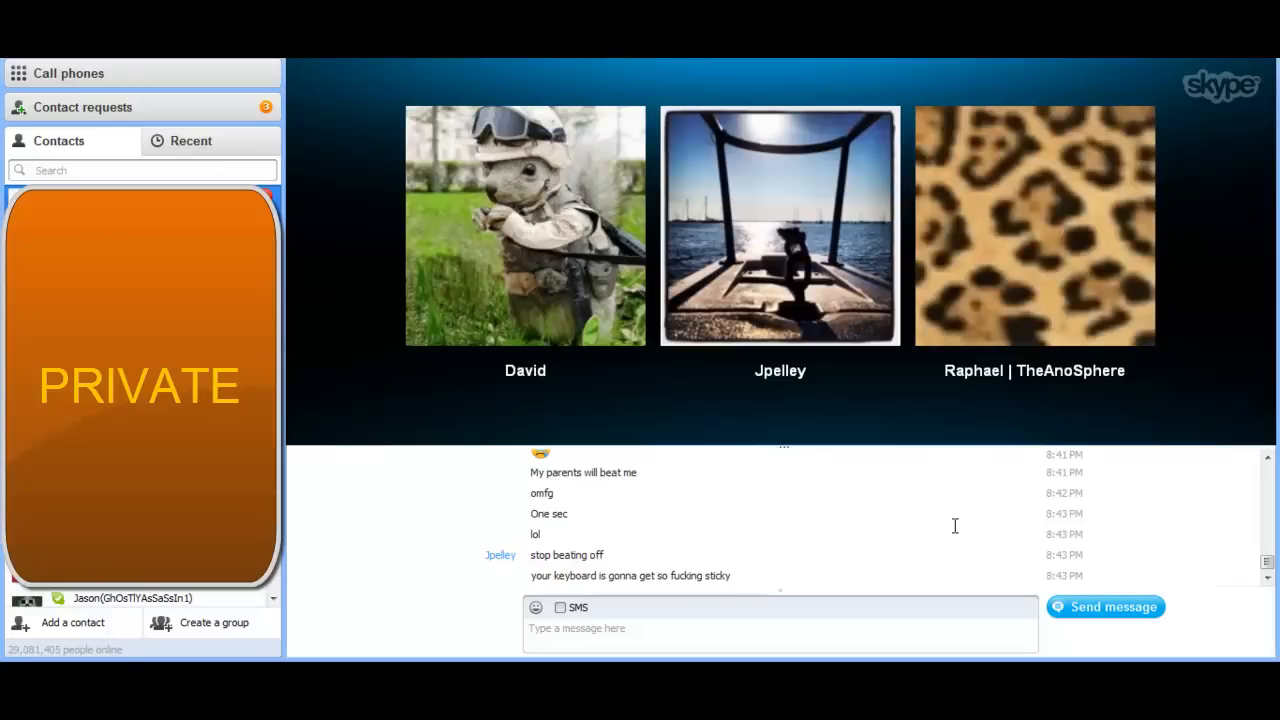
mouse_move(524, 224)
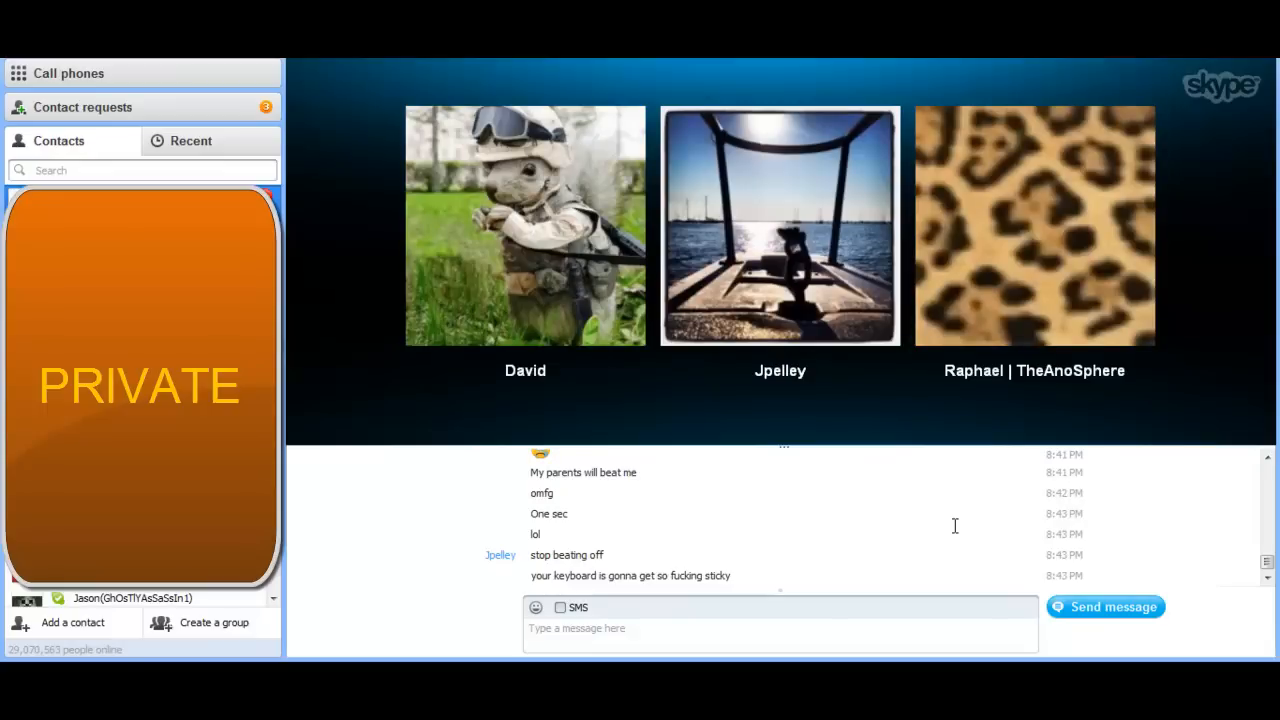
left_click(780, 224)
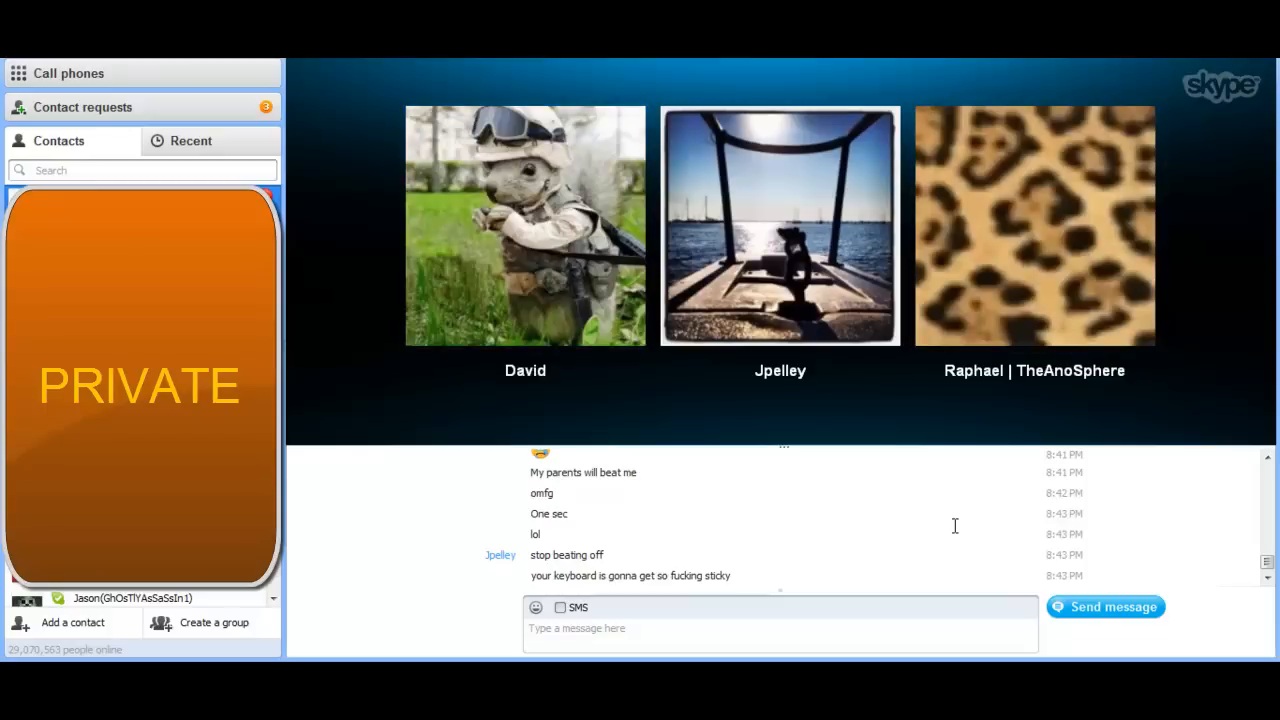
left_click(780, 224)
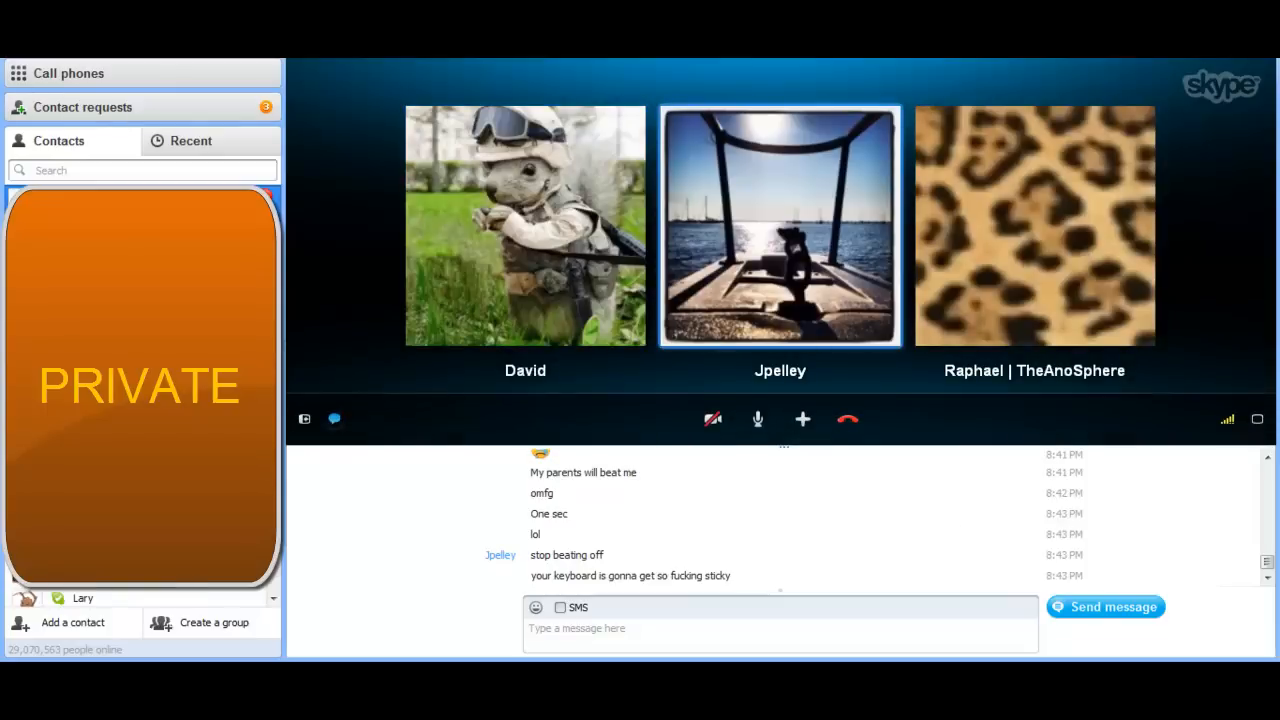